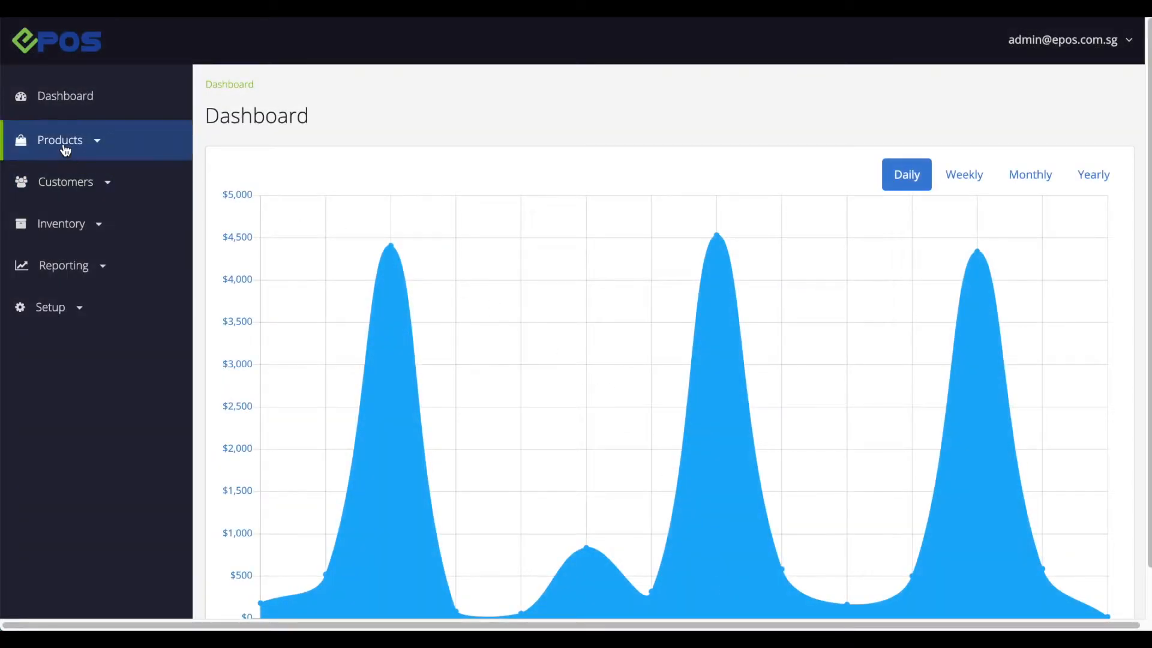
# Step: From Products > Bulk Import Products, download the products import template
pyautogui.click(59, 140)
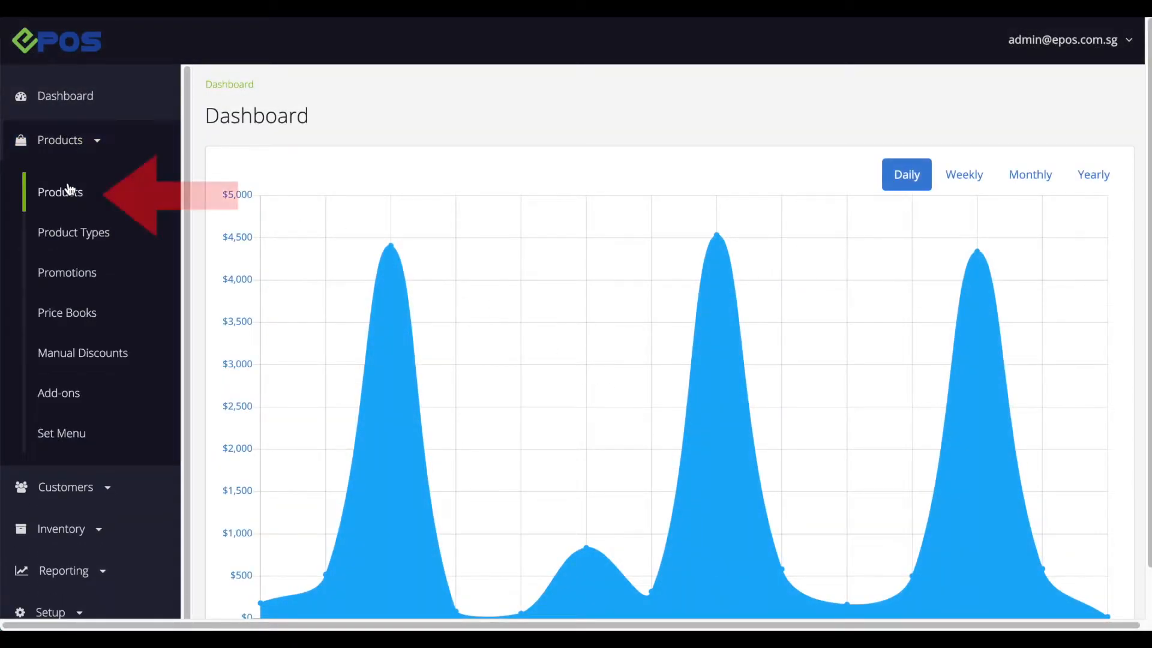
pyautogui.click(60, 192)
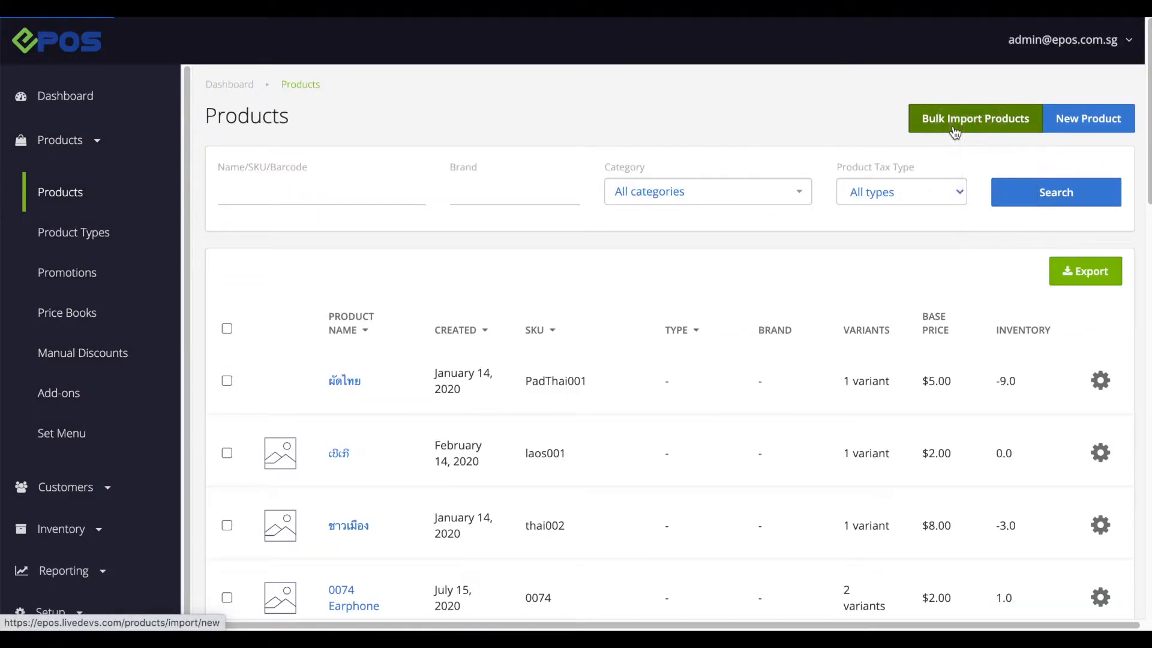
pyautogui.click(975, 119)
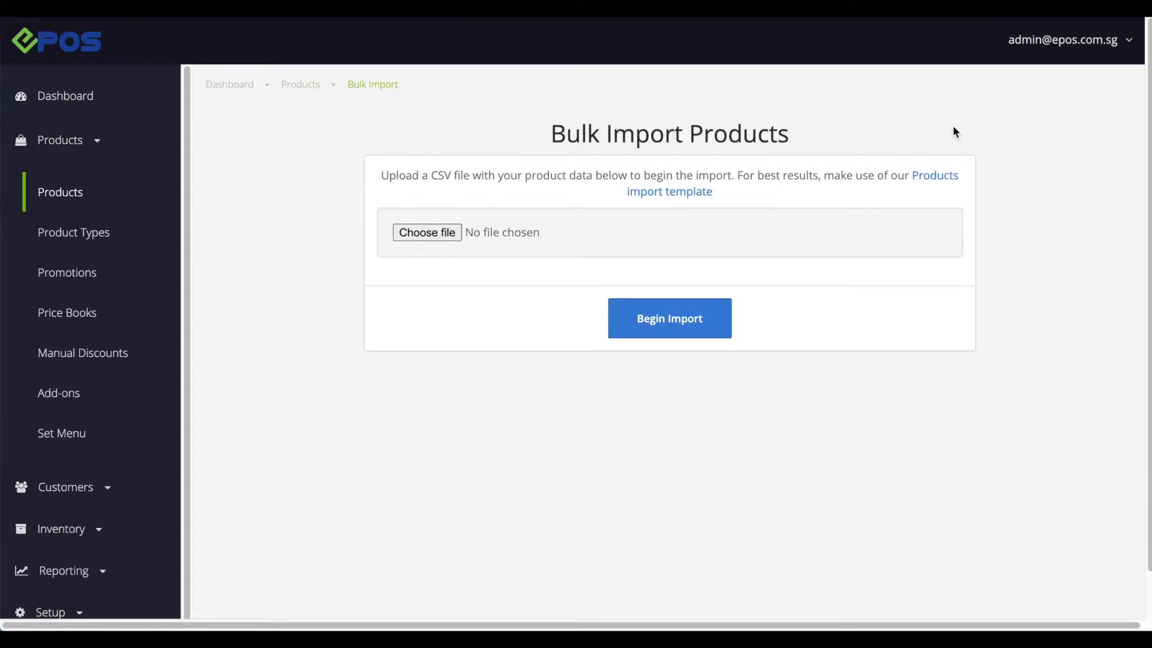
pyautogui.click(669, 192)
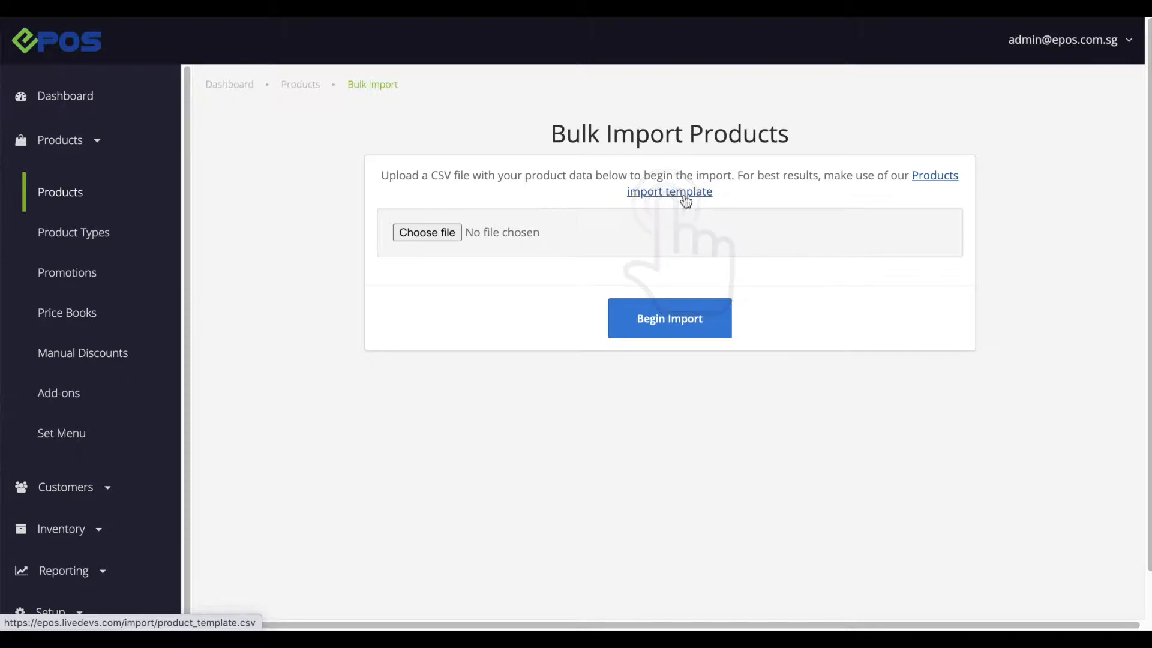
pyautogui.click(669, 191)
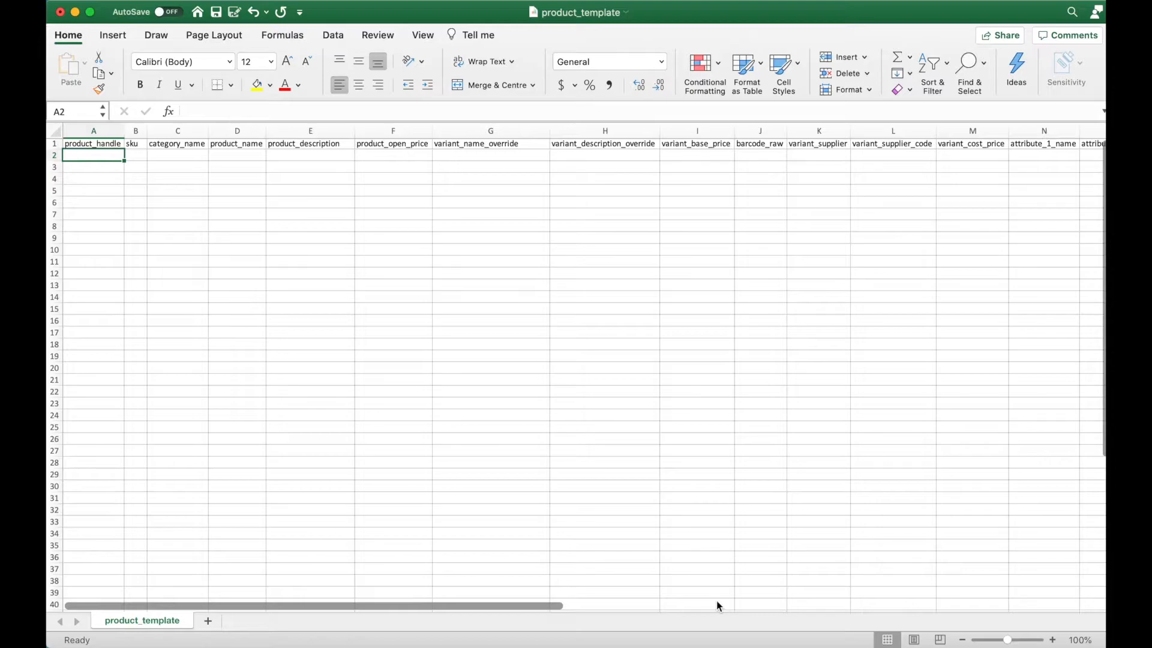
pyautogui.moveTo(493, 624)
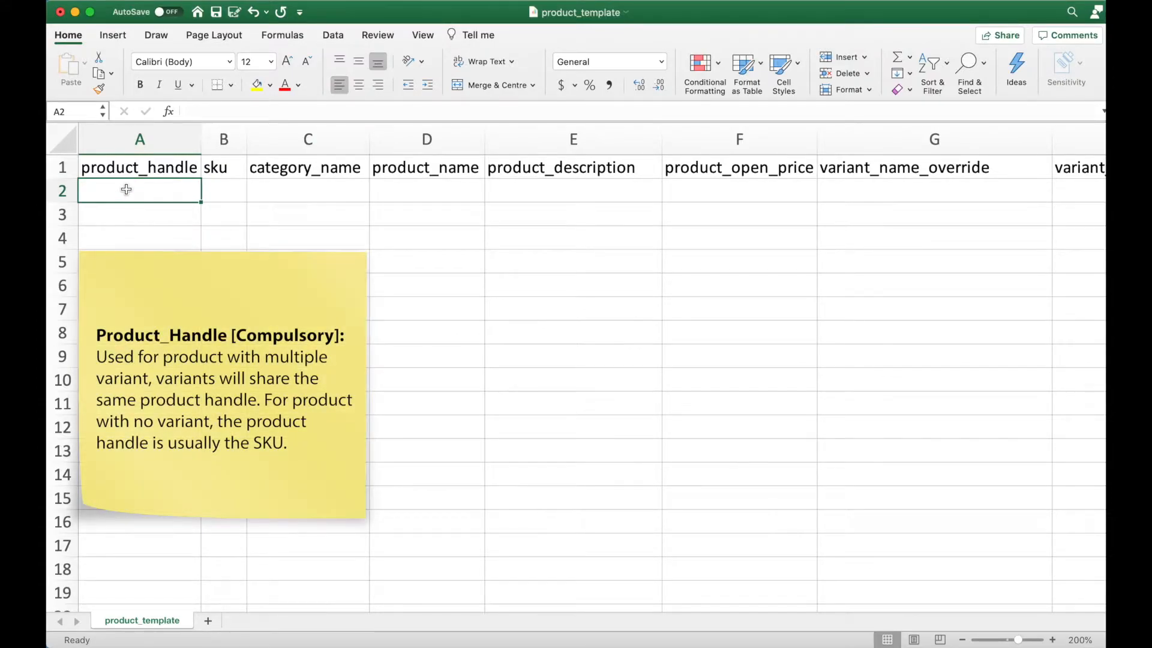
# Step: Enter handle 6000, SKU 6001 and category Smart Phone in row 2
pyautogui.write('6000')
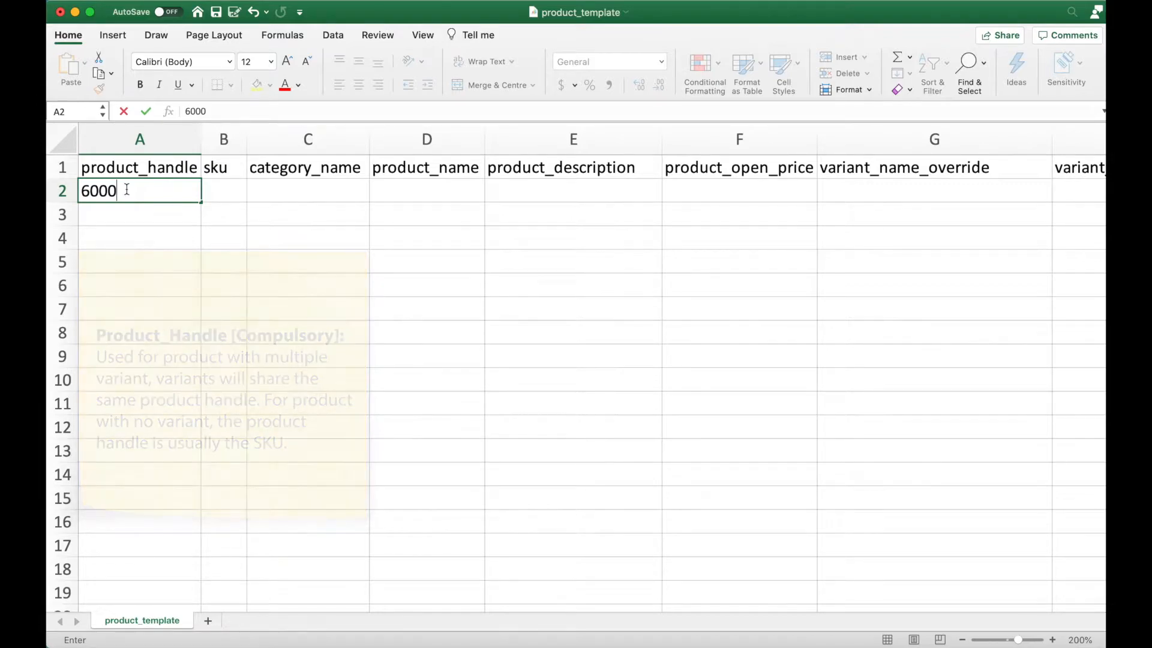
pyautogui.click(223, 190)
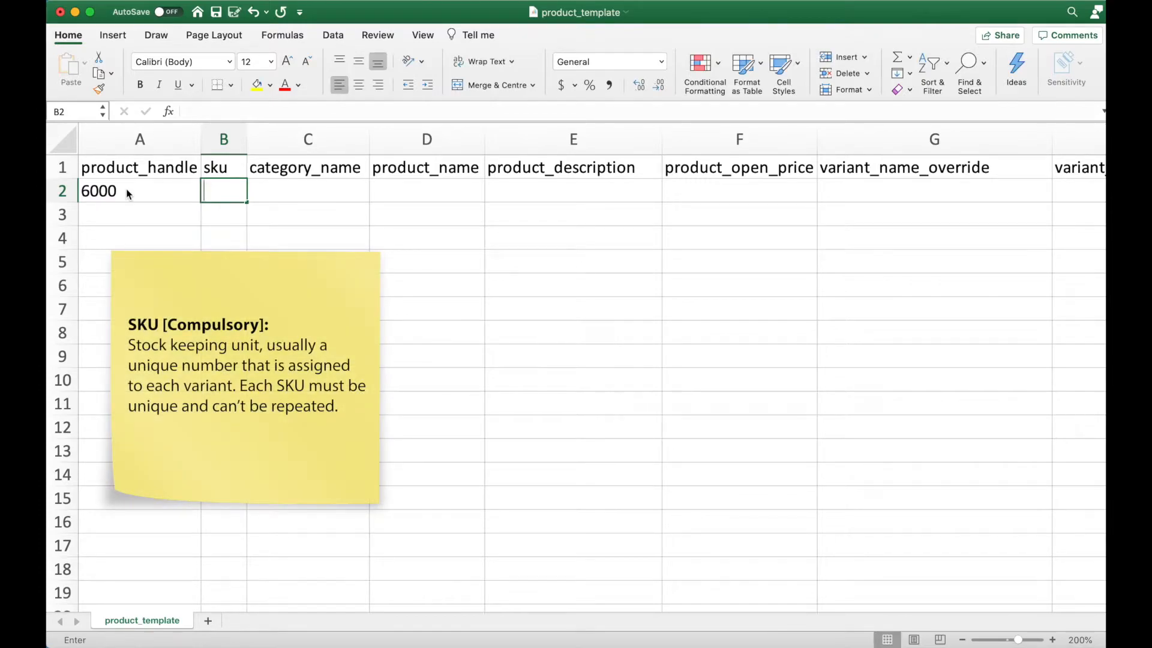
pyautogui.write('6001')
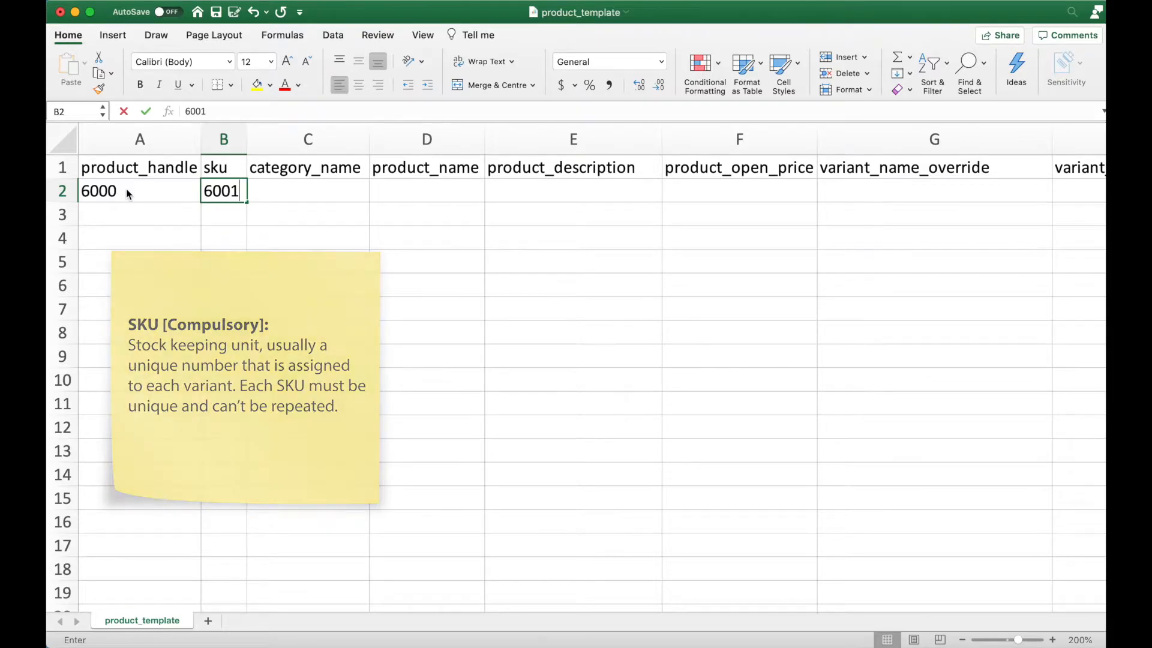
pyautogui.write('Sma')
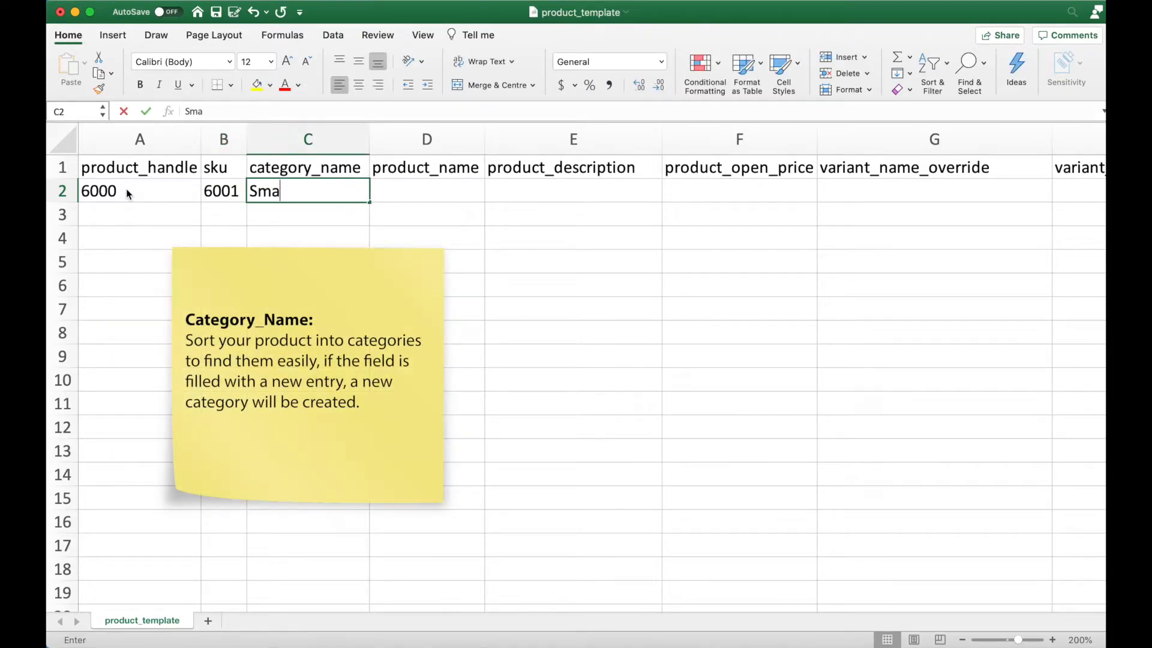
pyautogui.write('rt Phone')
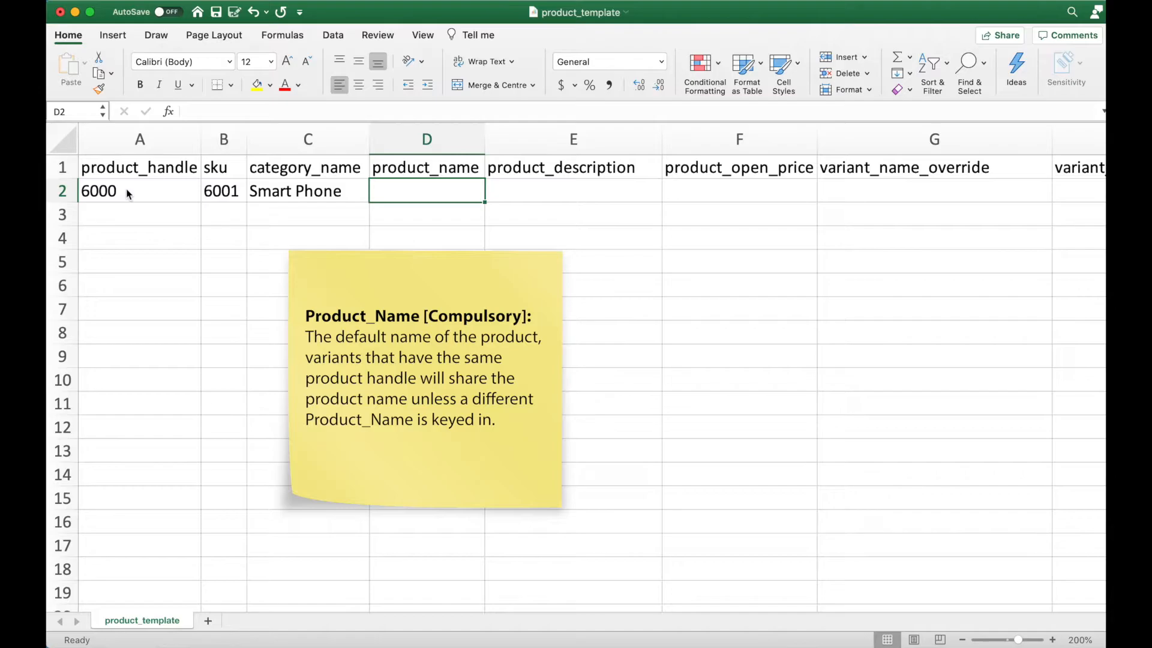
# Step: Enter product name iPhone X and description 'iPhone X 2018 Model' in row 2
pyautogui.write('iPhone X')
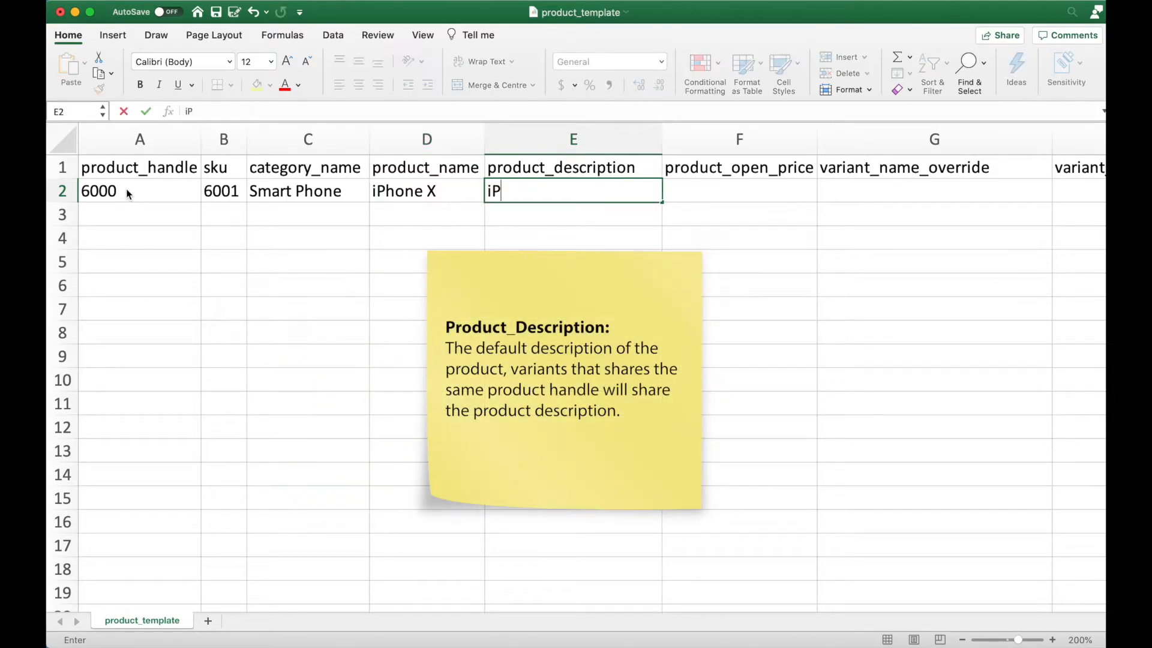
pyautogui.write('hone X')
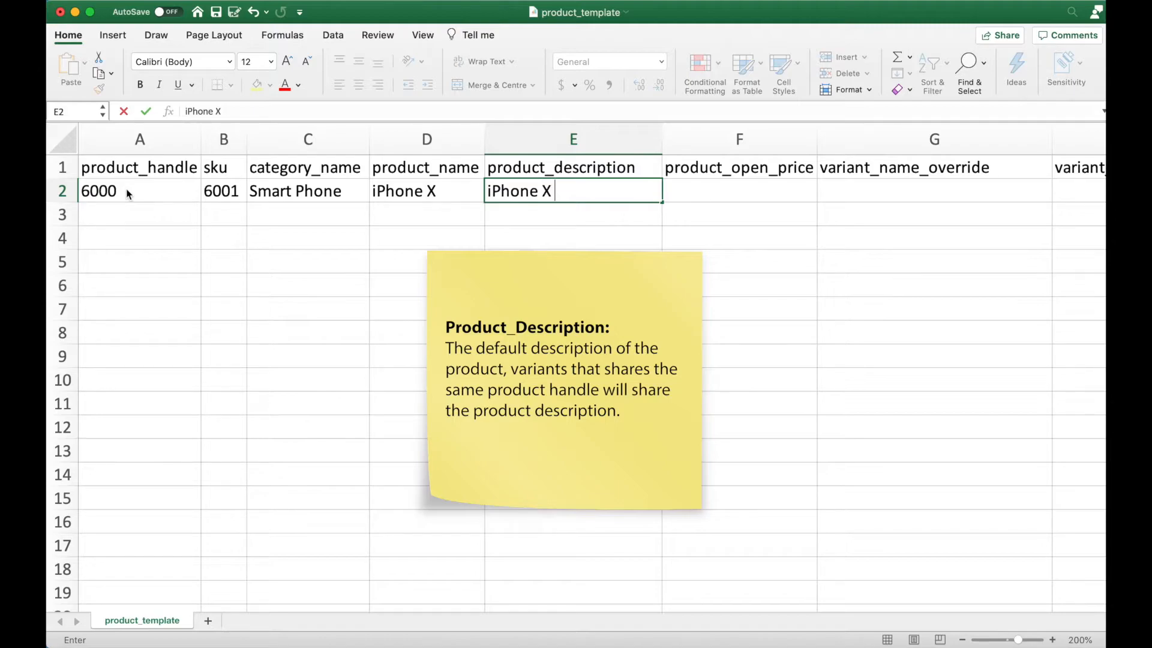
pyautogui.write('2018 M')
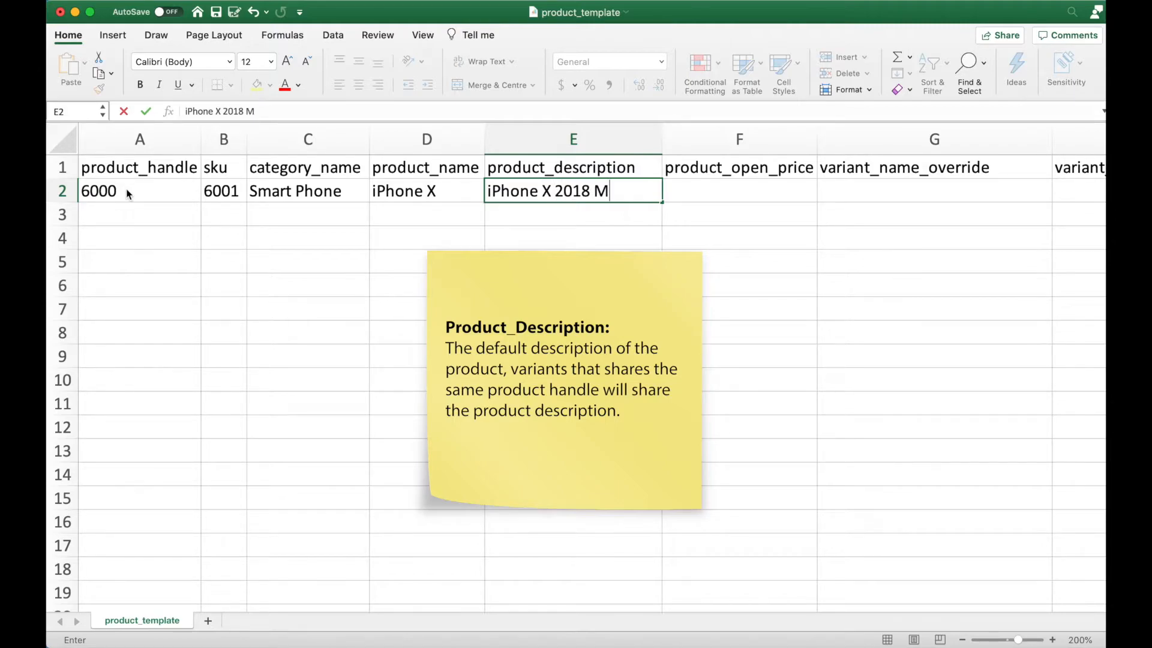
pyautogui.write('odel')
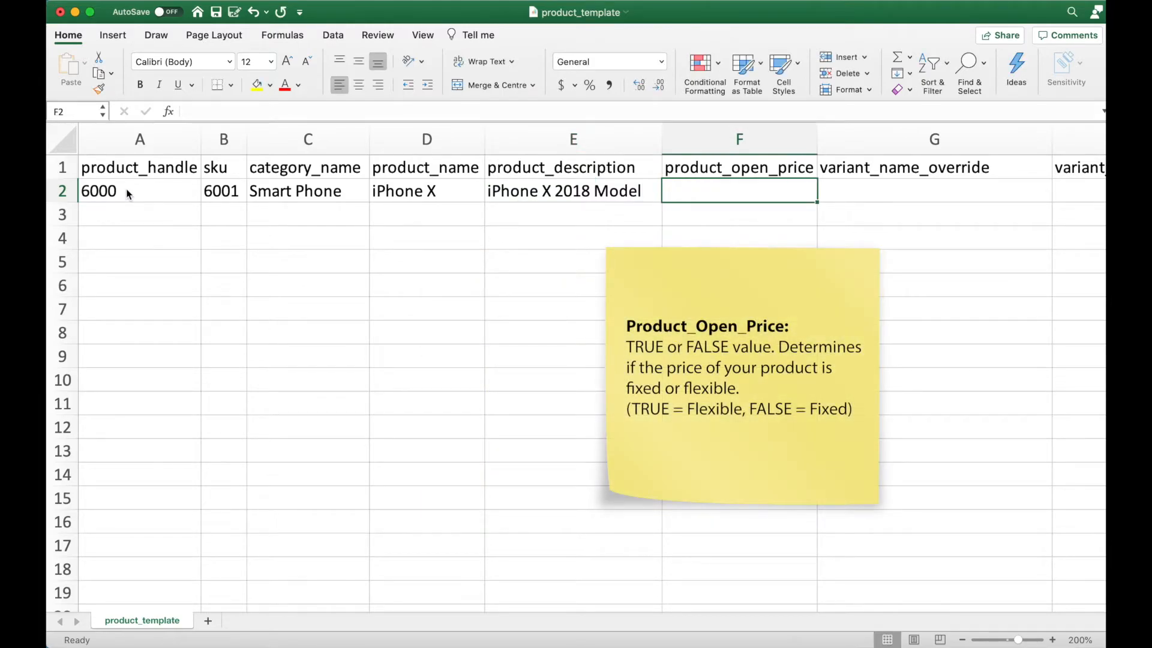
# Step: Set open price to FALSE and variant name to 'iPhone X (64GB) (Space Grey)'
pyautogui.write('False')
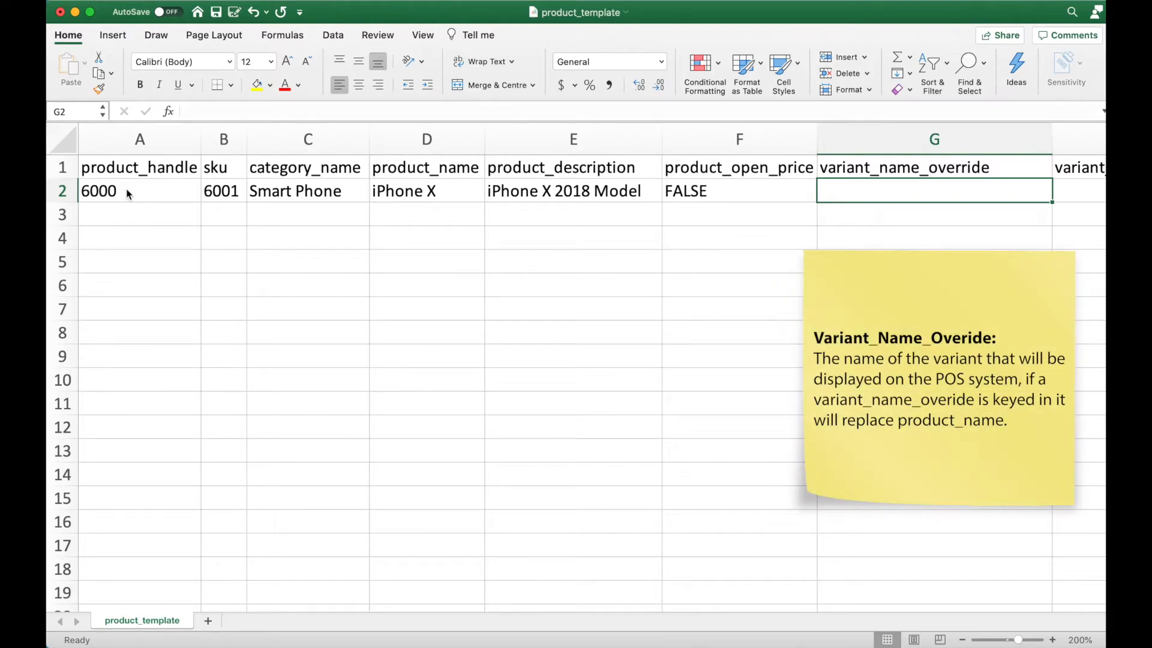
pyautogui.write('iPhone X')
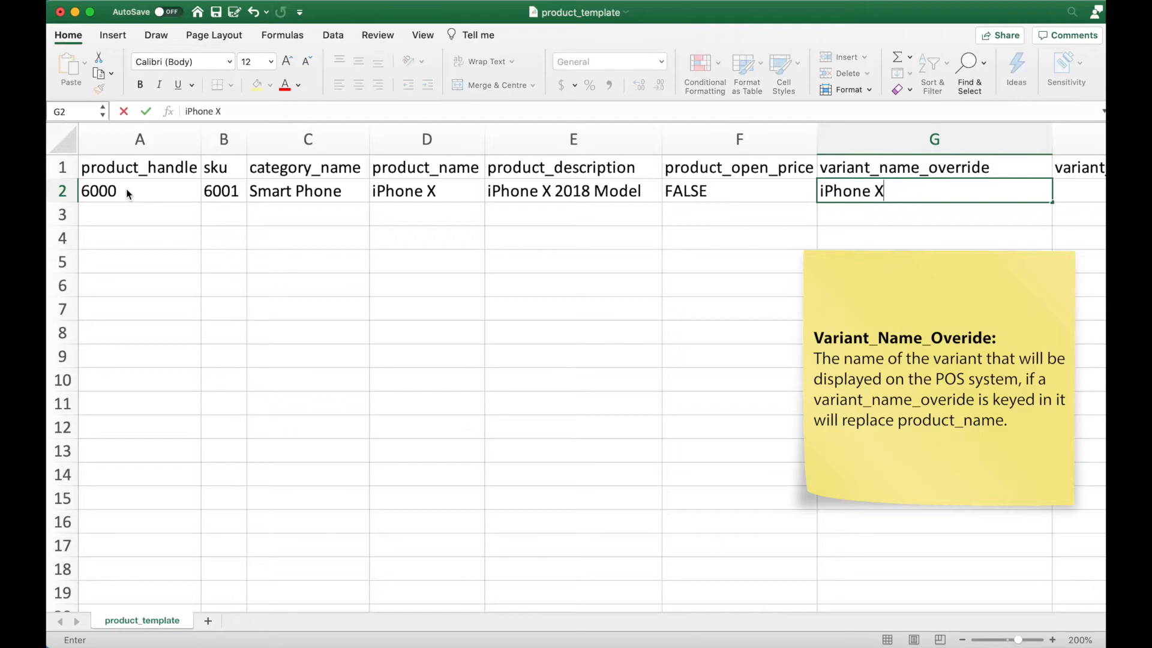
pyautogui.write('(64GB)')
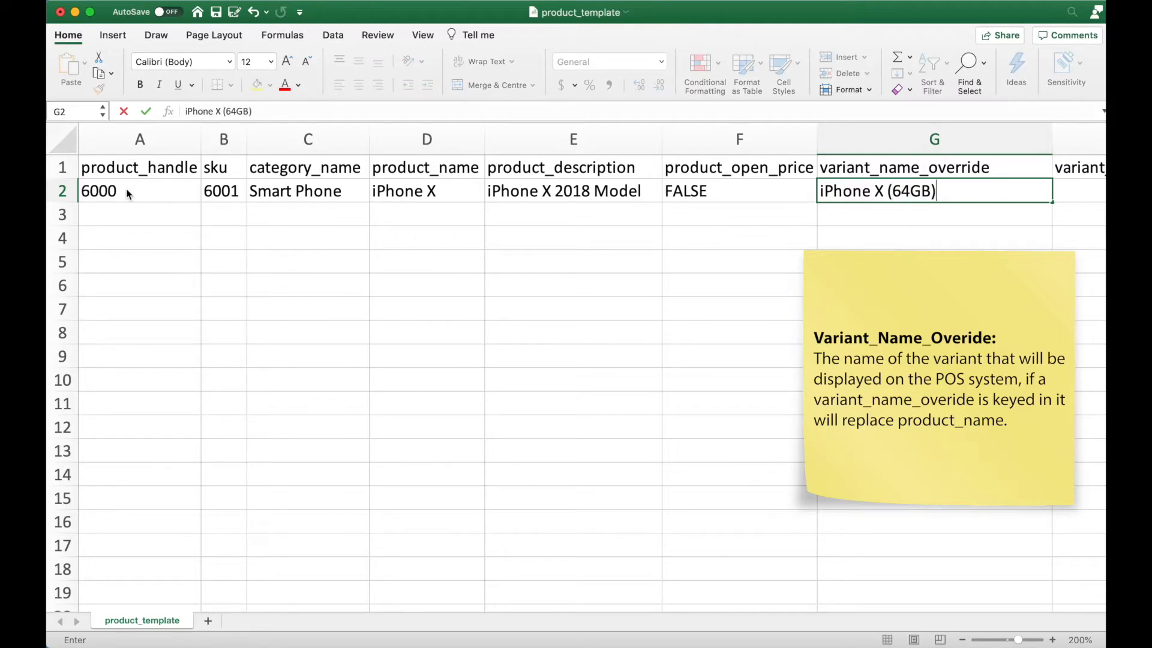
pyautogui.write('(Space Grey')
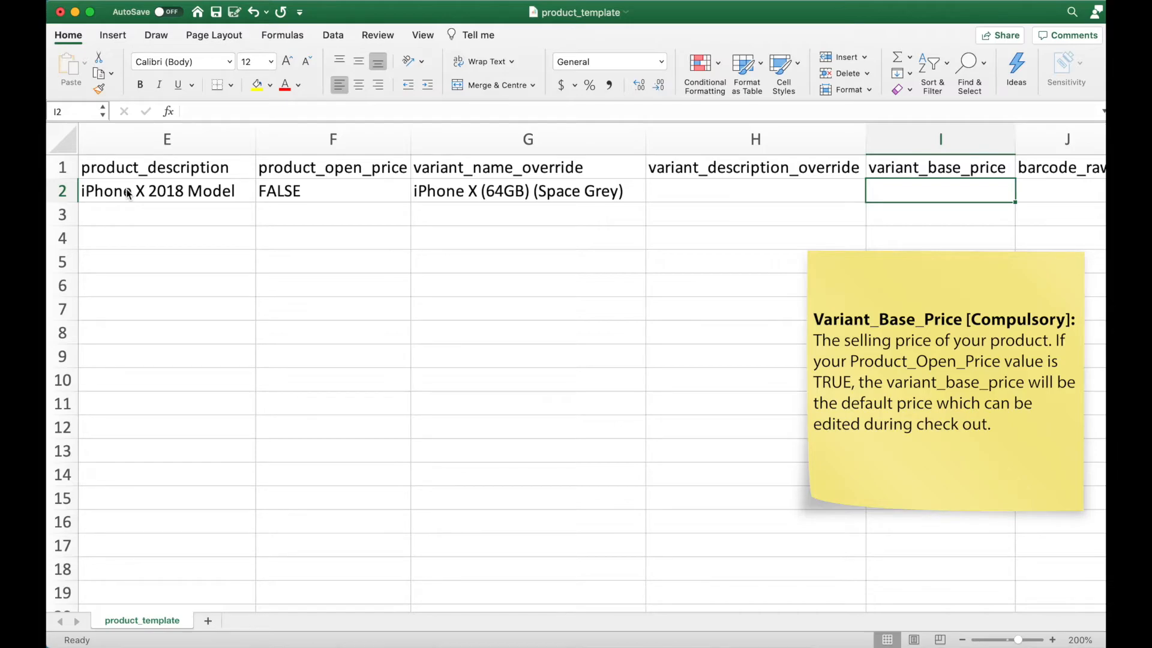
# Step: Enter base price 1200, barcode 6001, supplier Apple (APP) and cost 800 in row 2
pyautogui.write('1200')
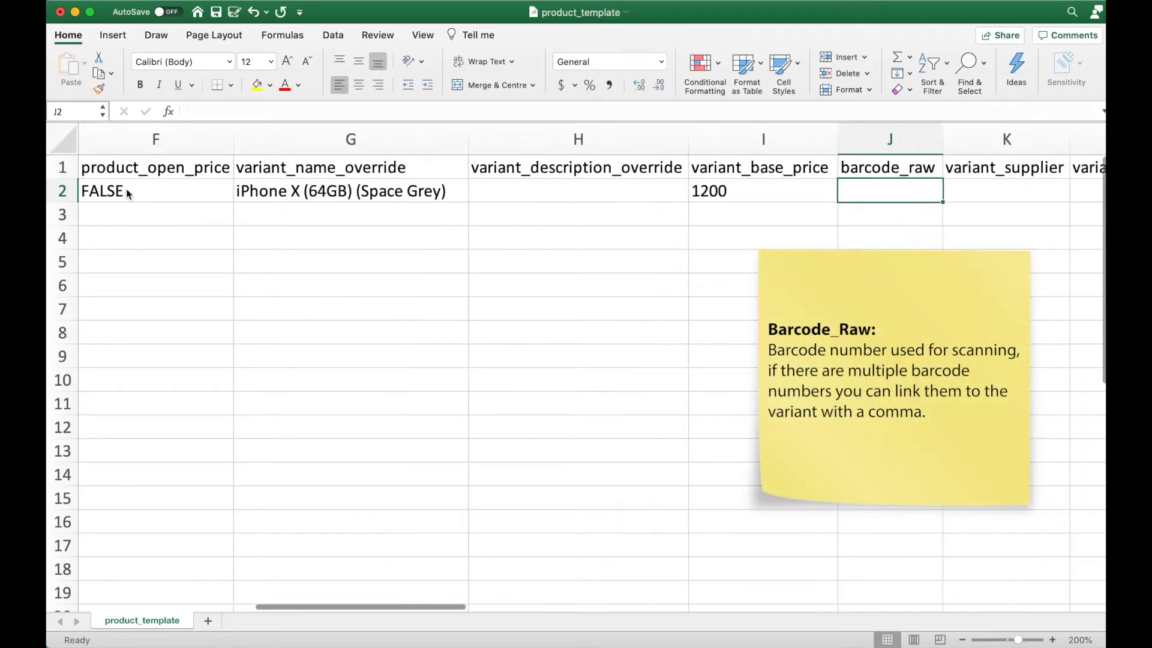
pyautogui.write('6001')
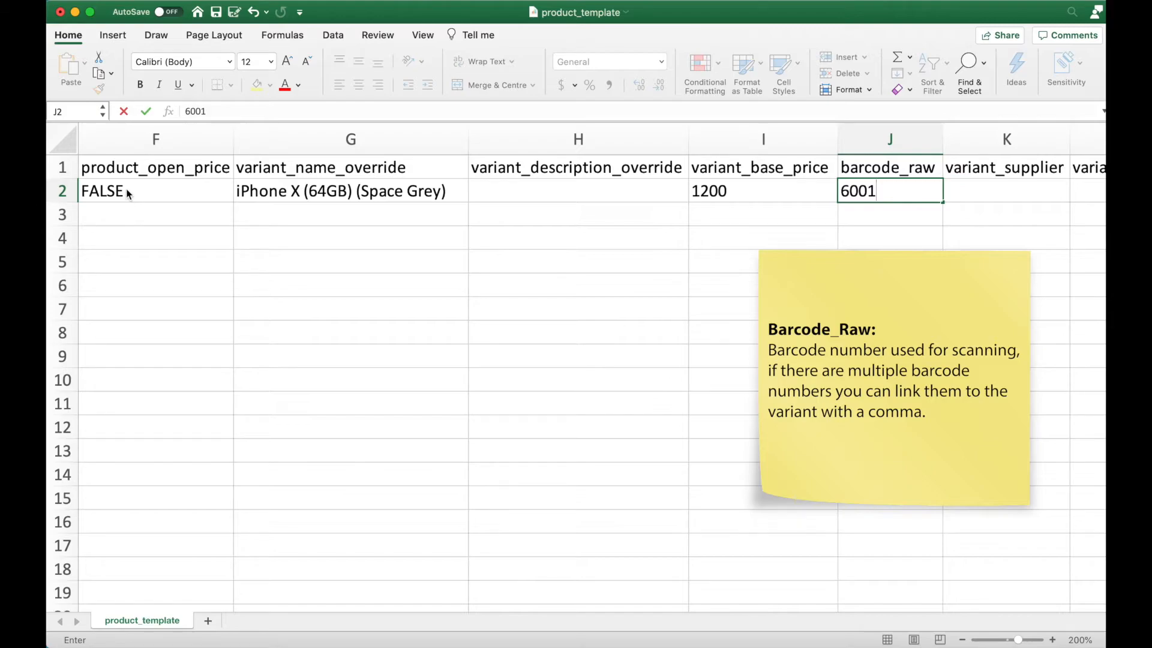
pyautogui.write(',')
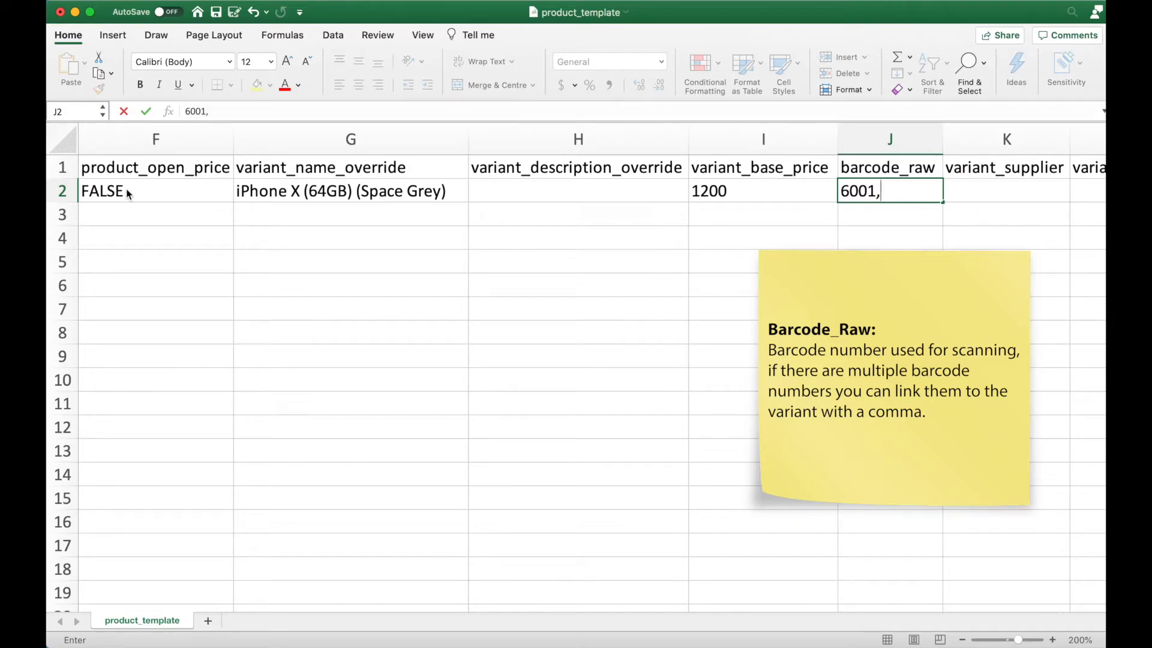
pyautogui.write('8001')
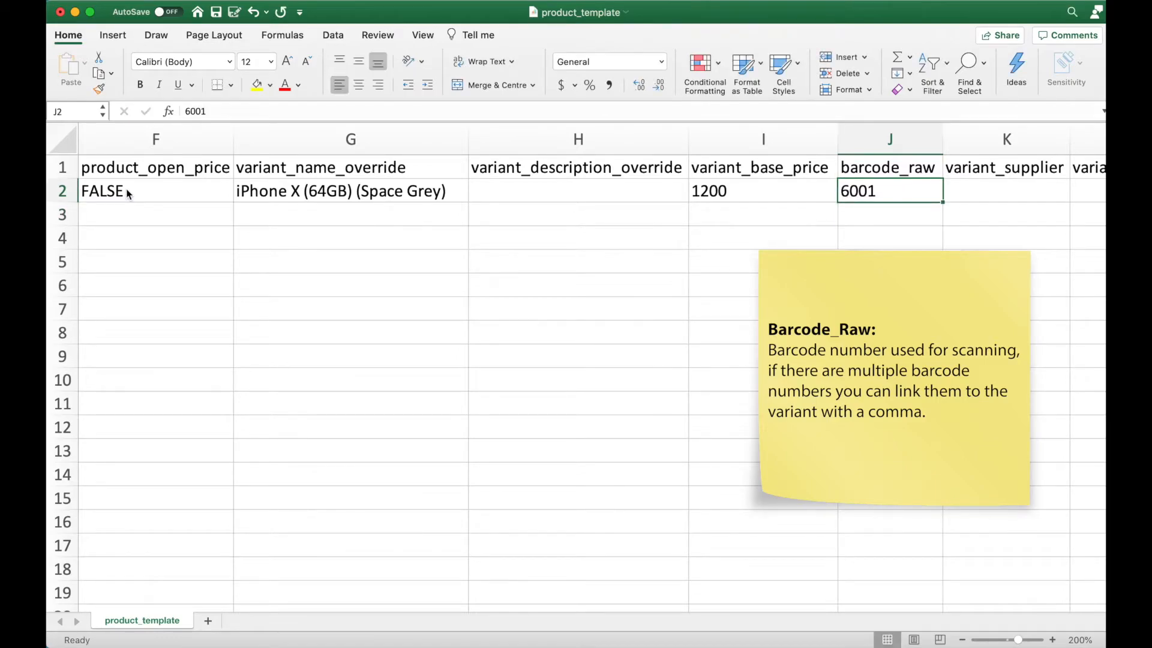
pyautogui.click(1005, 191)
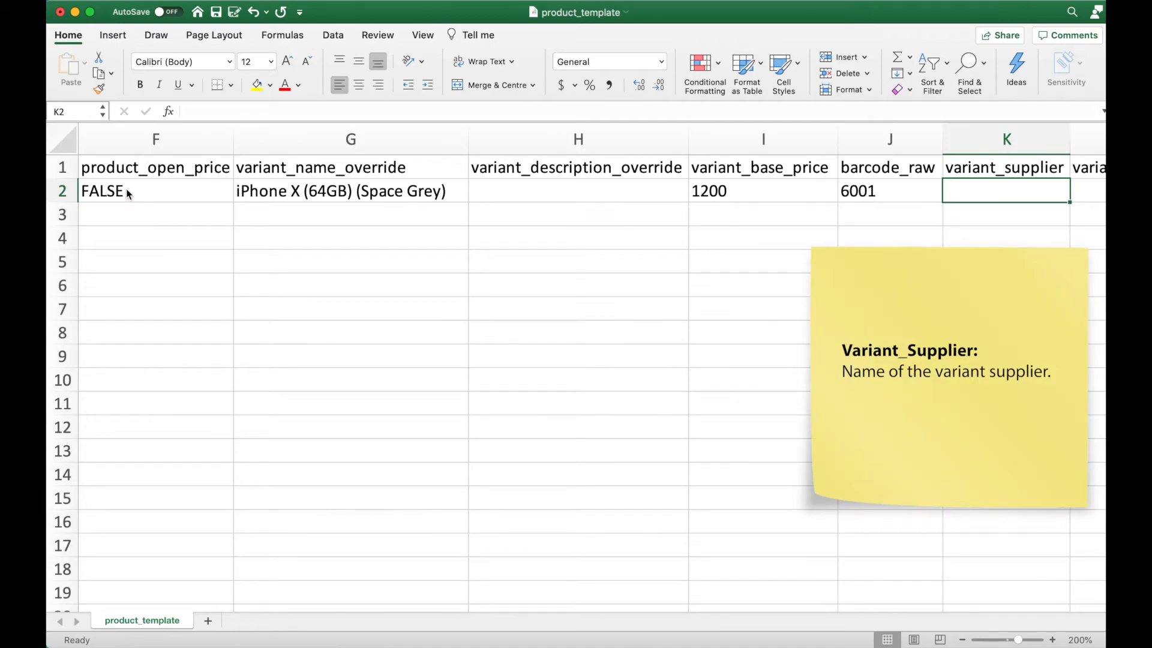
pyautogui.write('A')
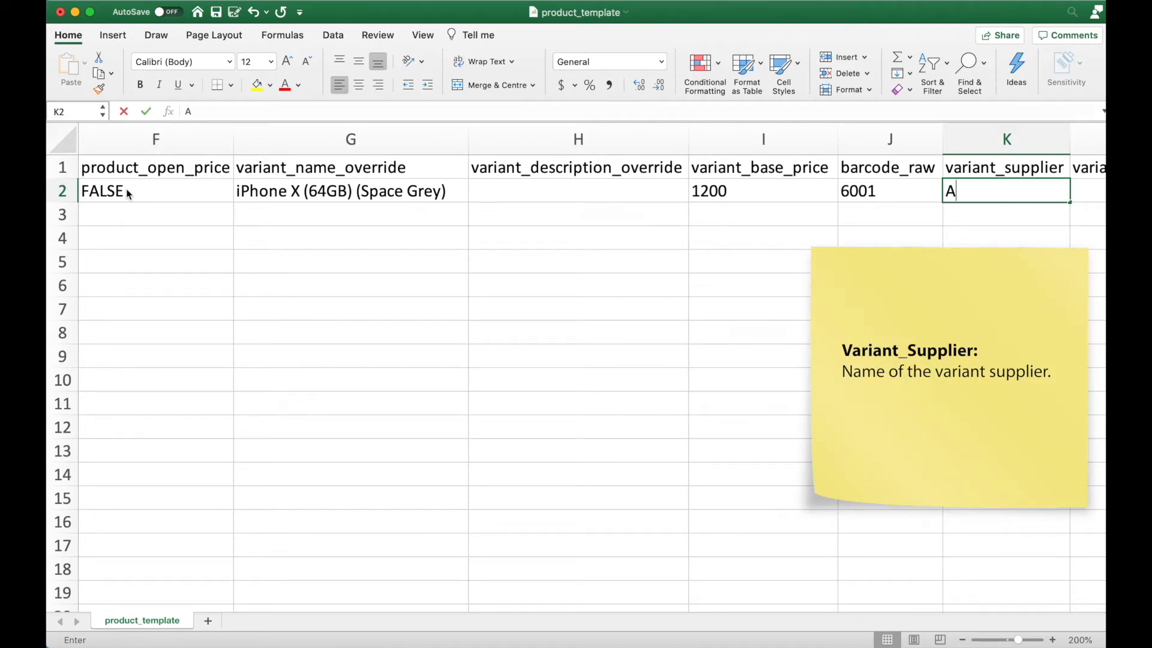
pyautogui.write('pple')
pyautogui.click(1087, 191)
pyautogui.write('APP')
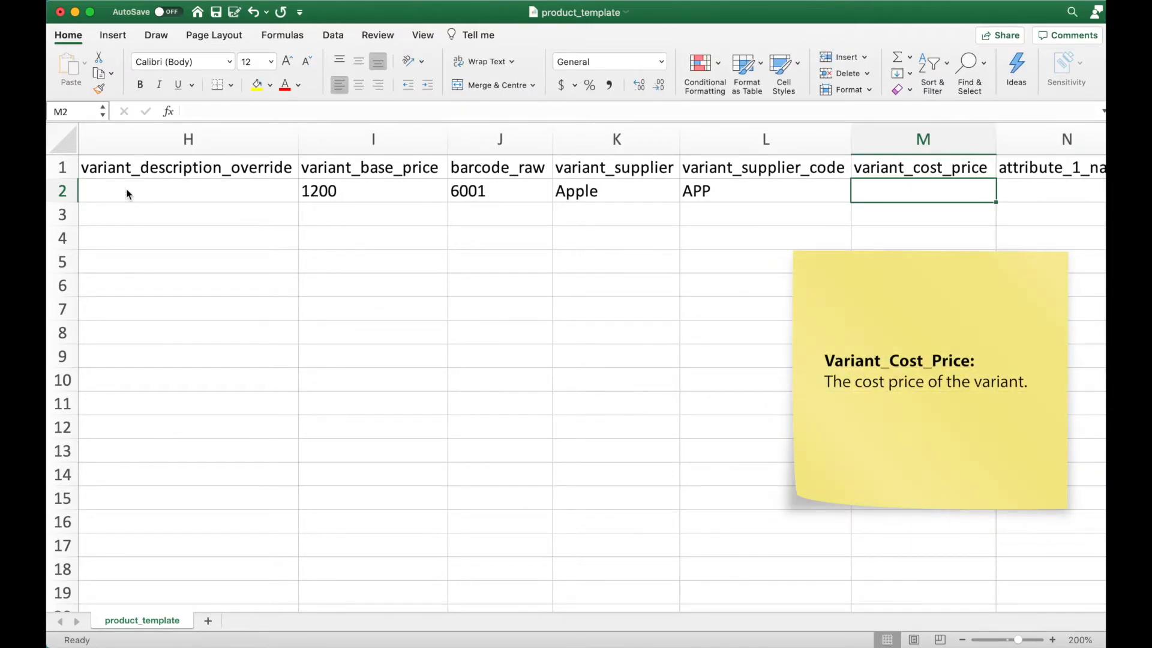
pyautogui.write('800')
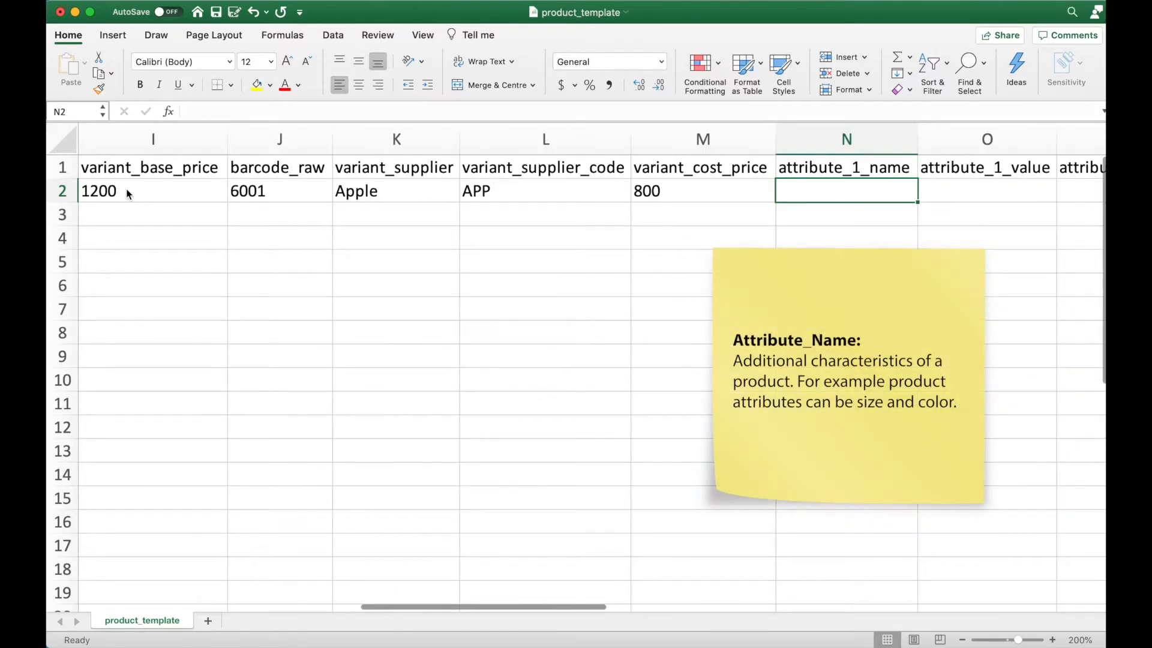
# Step: Add attributes Size 64GB and Color Space Grey, with GST tax
pyautogui.write('Si')
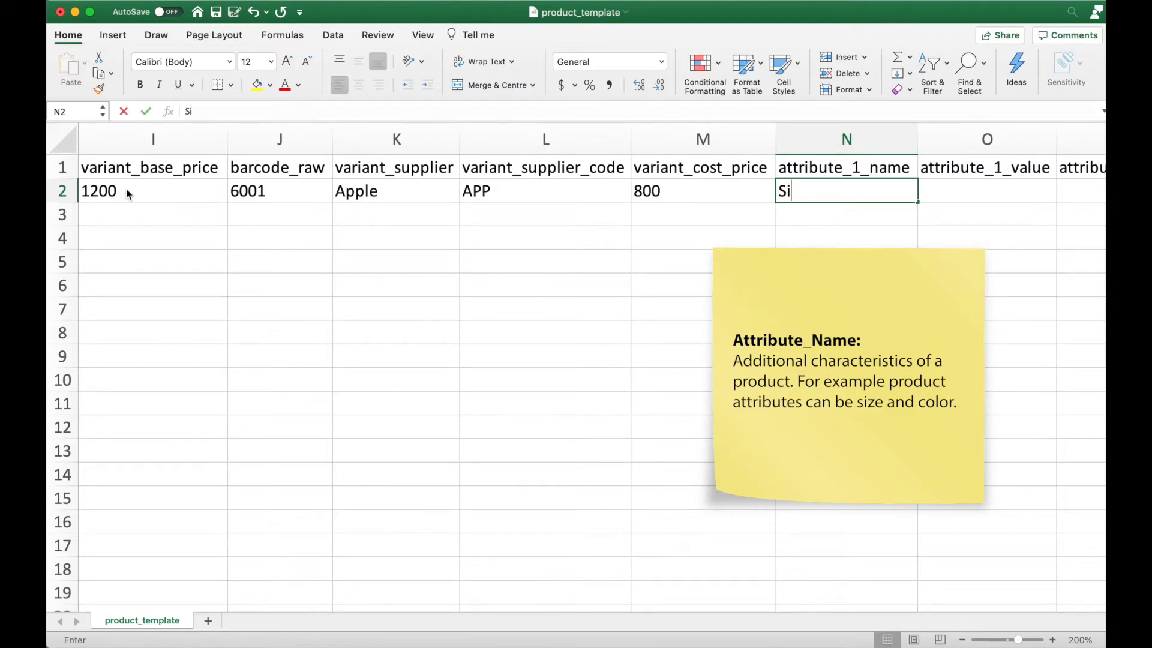
pyautogui.press('Tab')
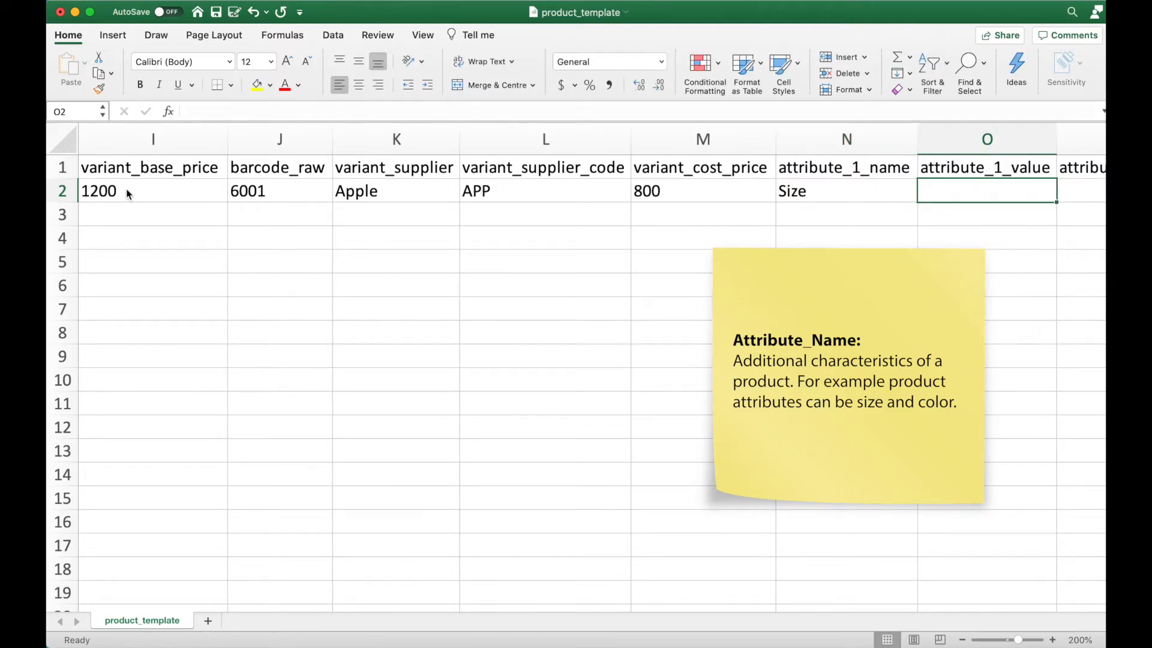
pyautogui.write('64GB')
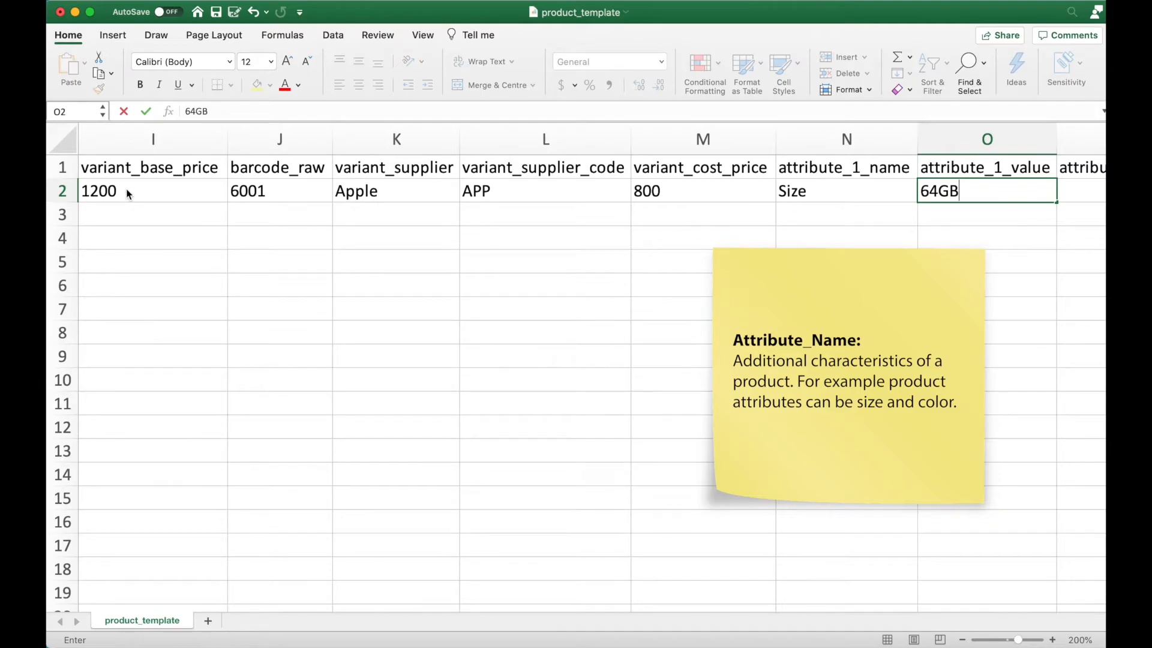
pyautogui.press('Enter')
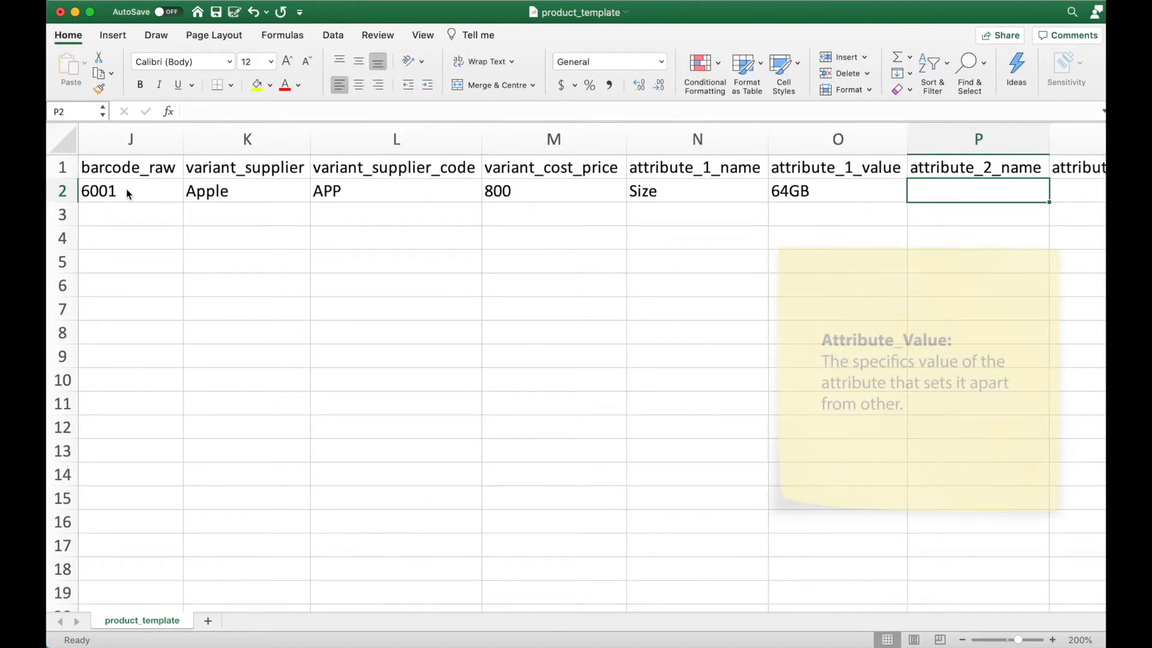
pyautogui.write('Color')
pyautogui.write('Space Grey')
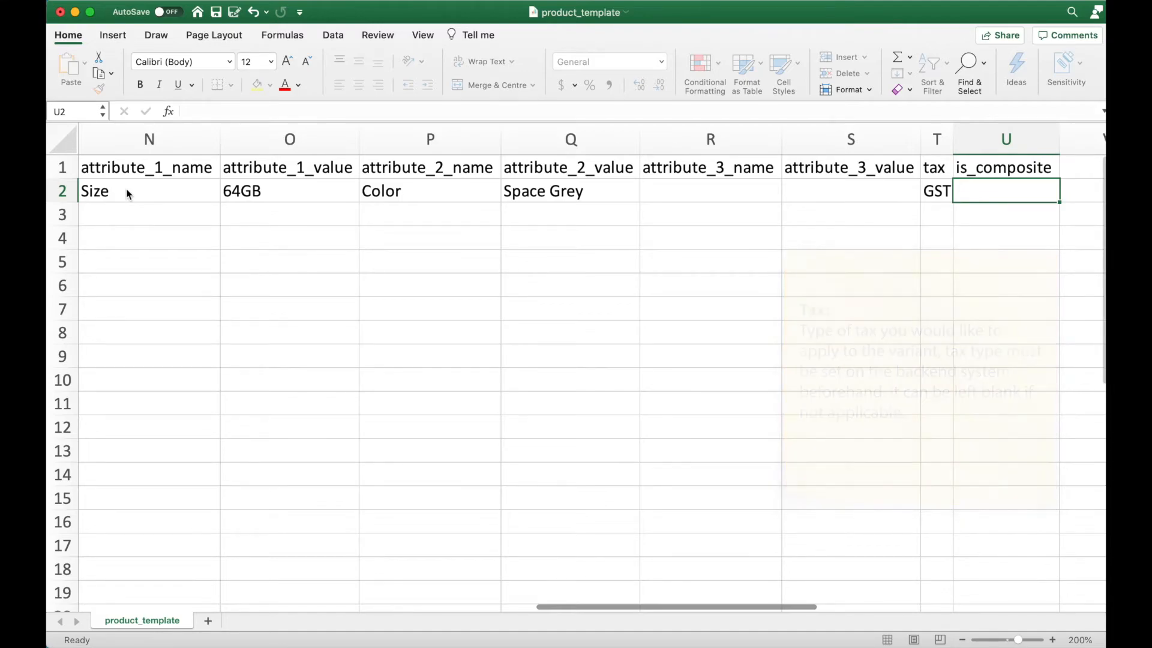
pyautogui.write('F')
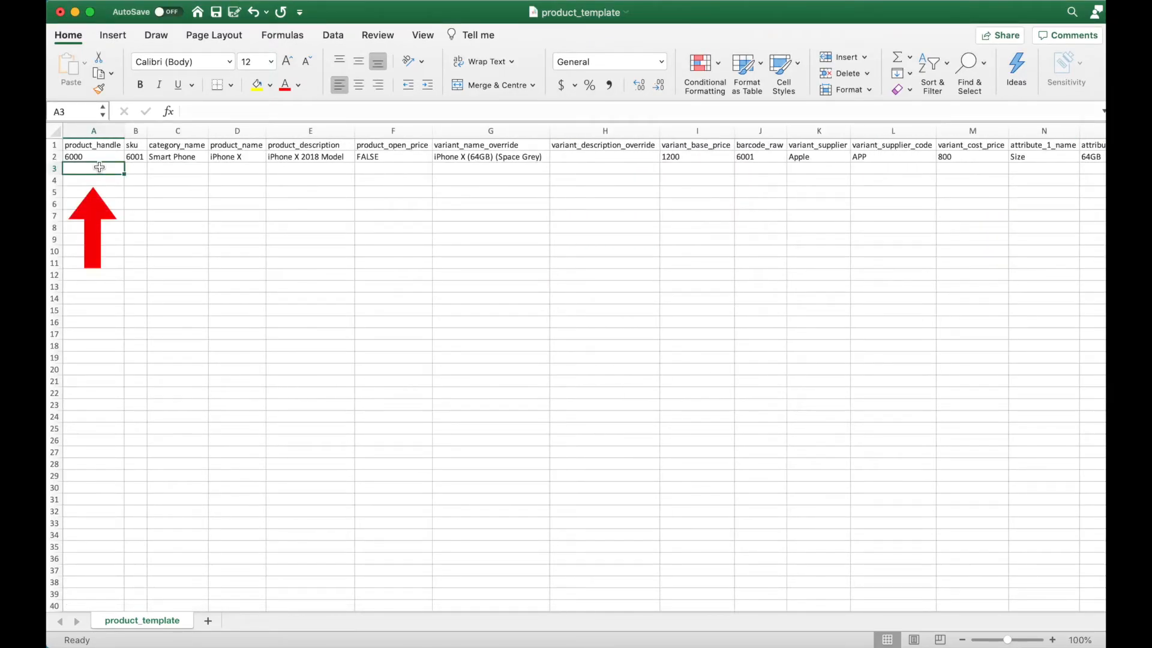
# Step: Fill row 3 with handle 6000, SKU 6002, Gold variant name, price 1200 and cost 800
pyautogui.write('6000')
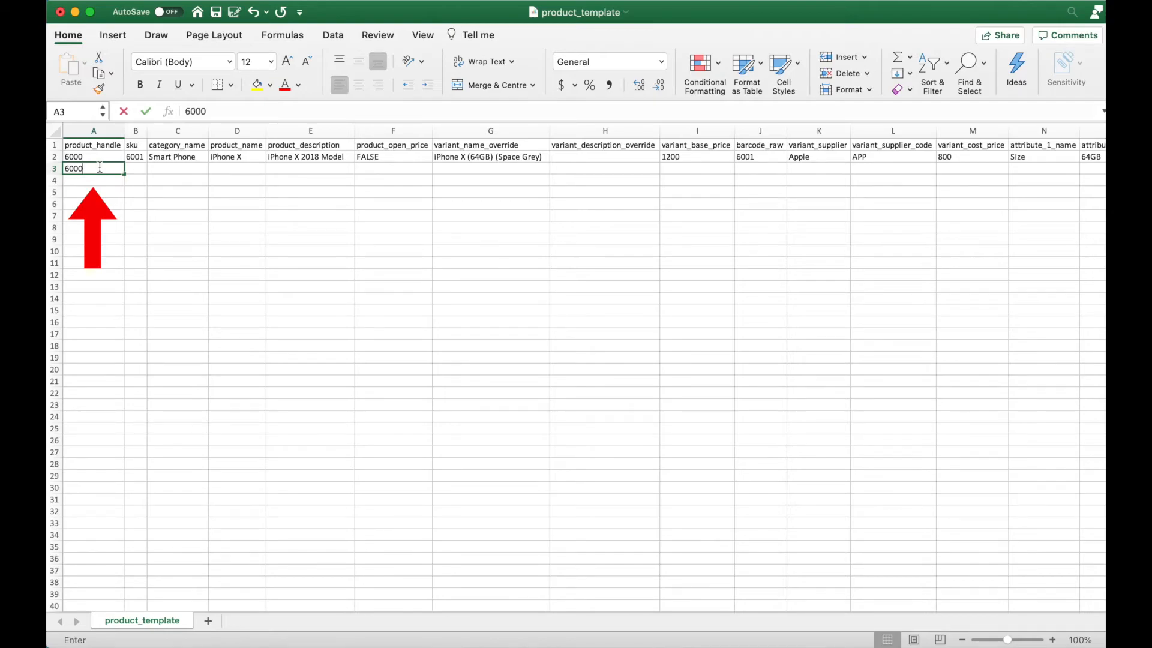
pyautogui.press('Tab')
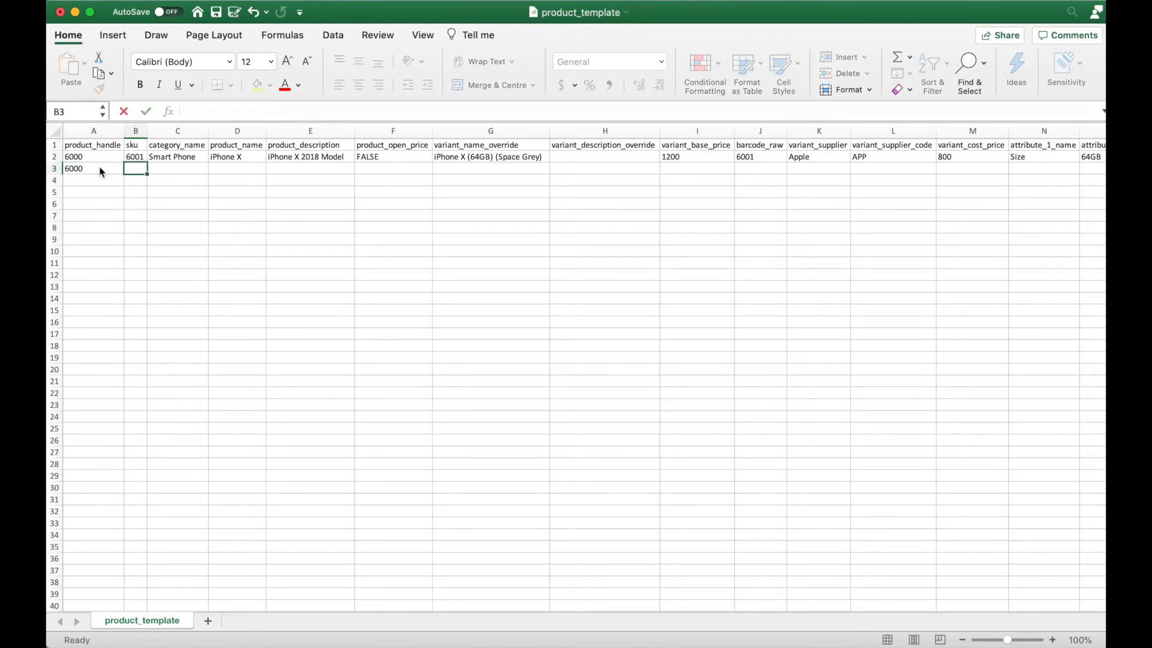
pyautogui.write('6002')
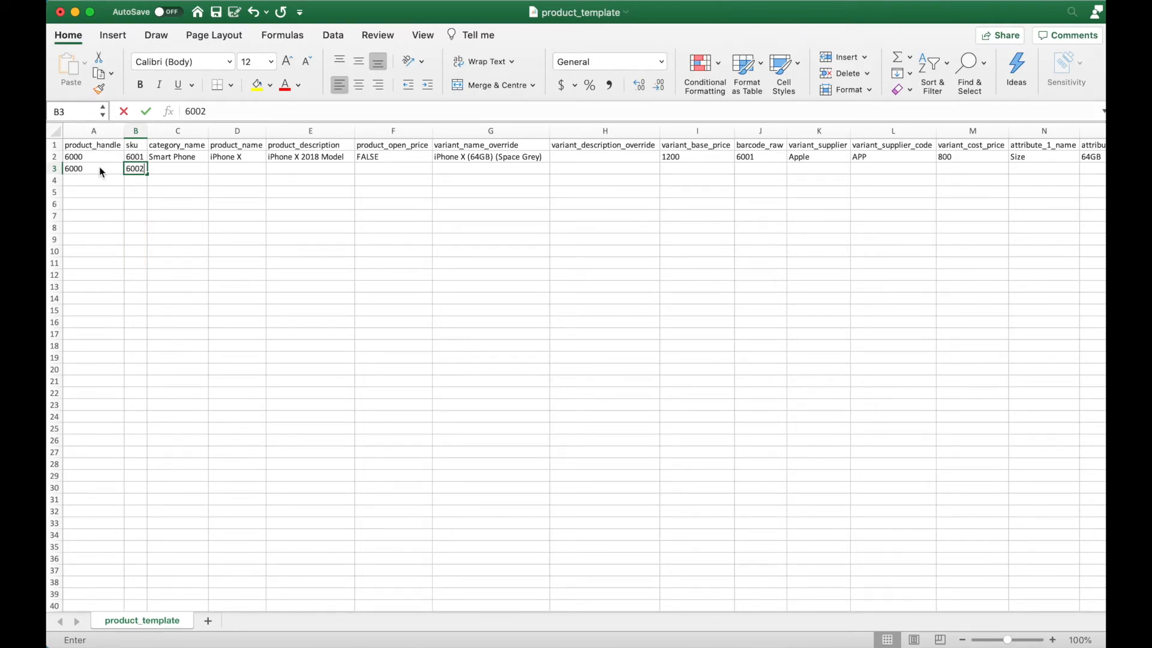
pyautogui.write('Smart Phone')
pyautogui.click(491, 168)
pyautogui.write('iPhone X (64GB) (Space Grey)')
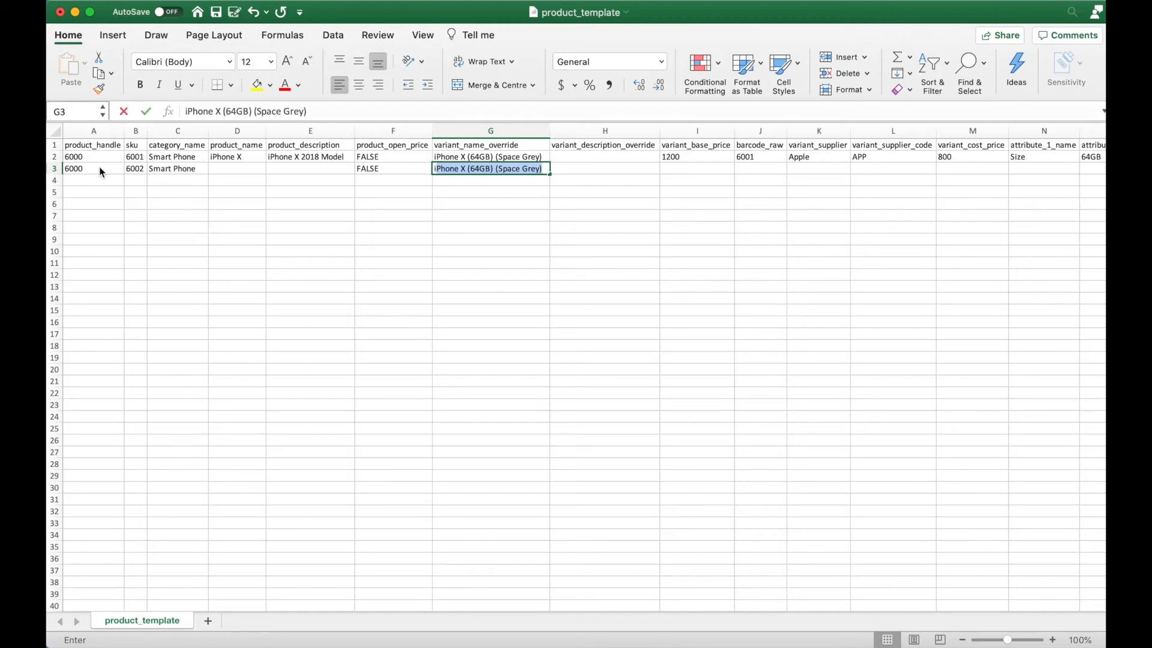
pyautogui.doubleClick(532, 169)
pyautogui.write('old')
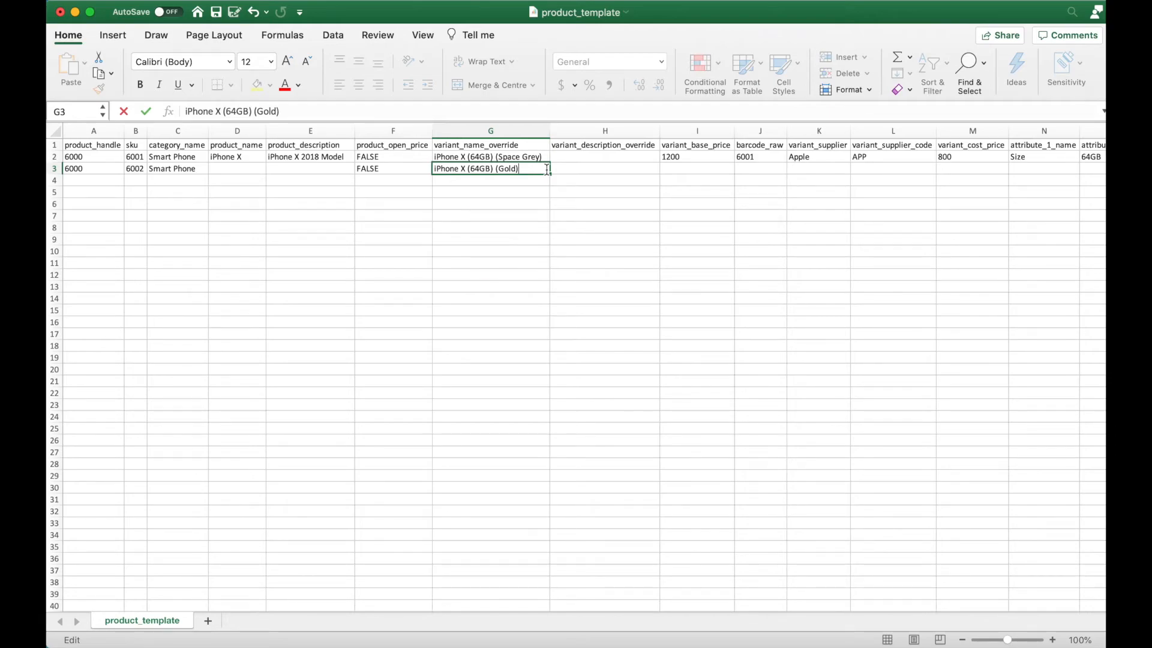
pyautogui.write('1200')
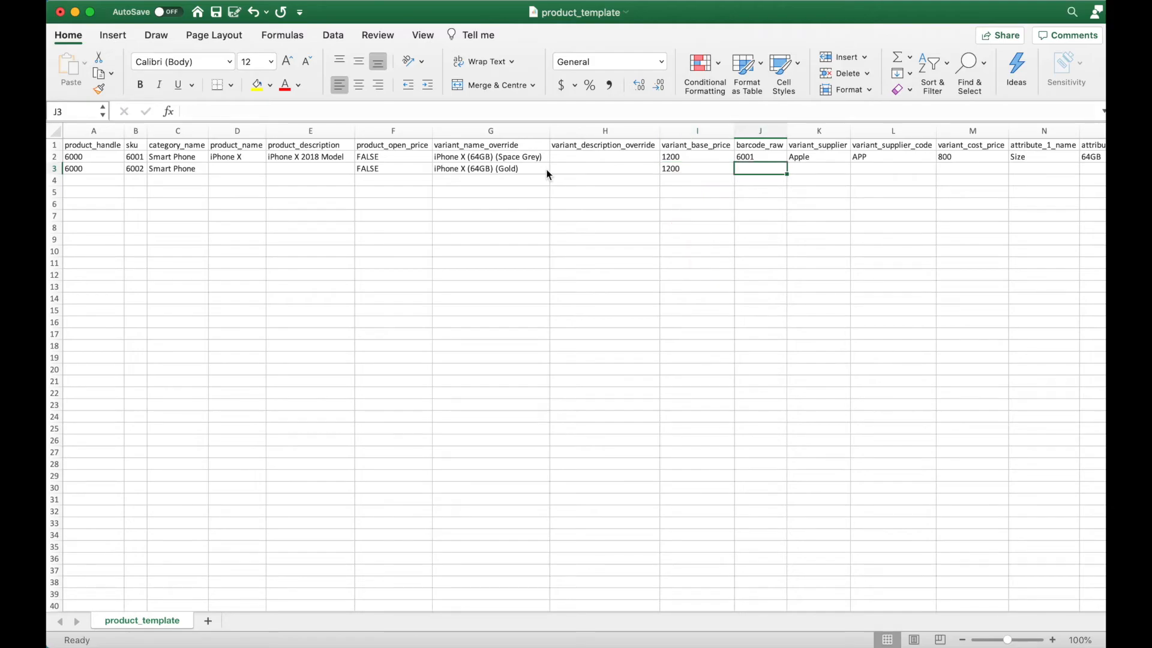
pyautogui.write('6002')
pyautogui.click(819, 169)
pyautogui.write('Apple')
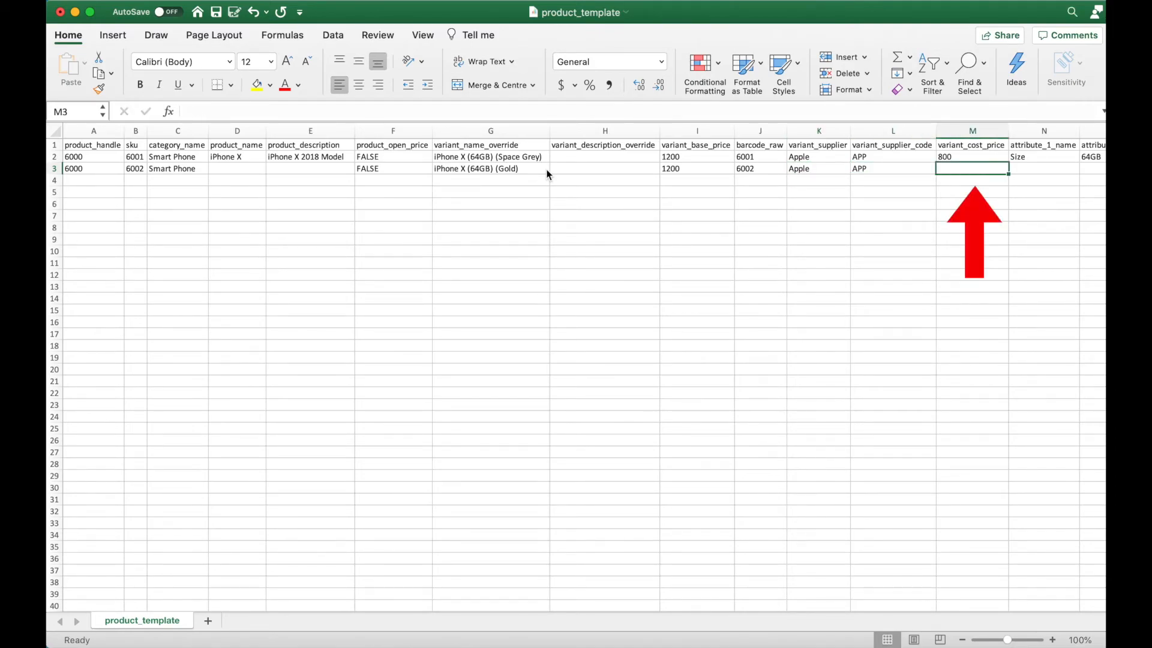
pyautogui.write('800')
pyautogui.click(1044, 169)
pyautogui.write('Size')
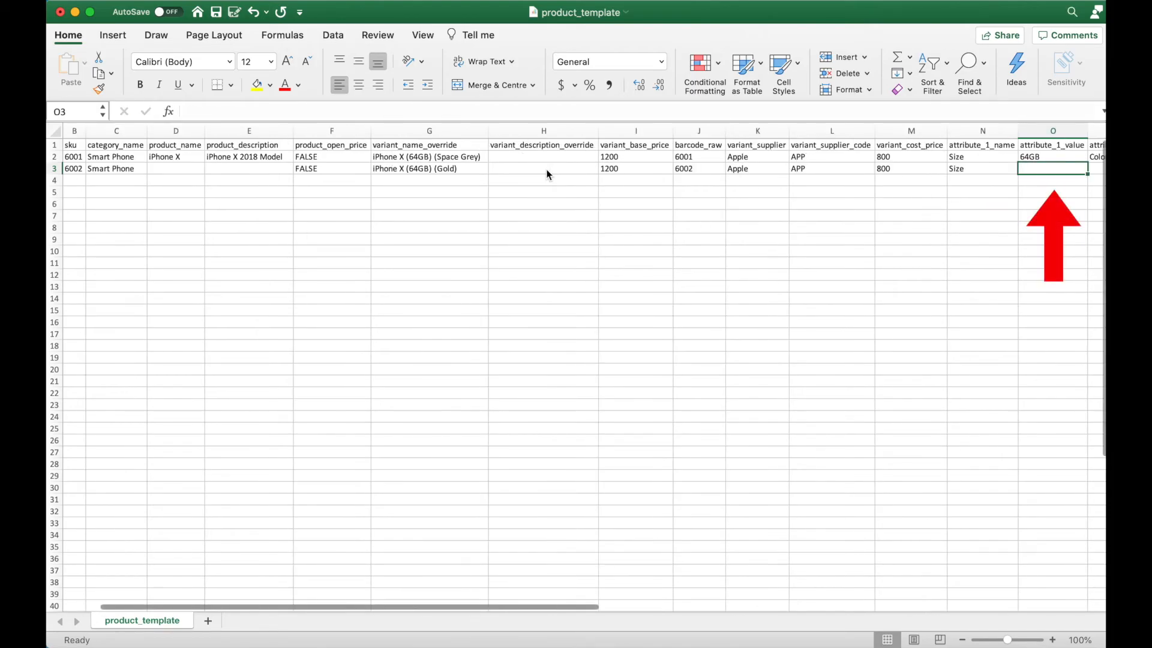
pyautogui.write('Color')
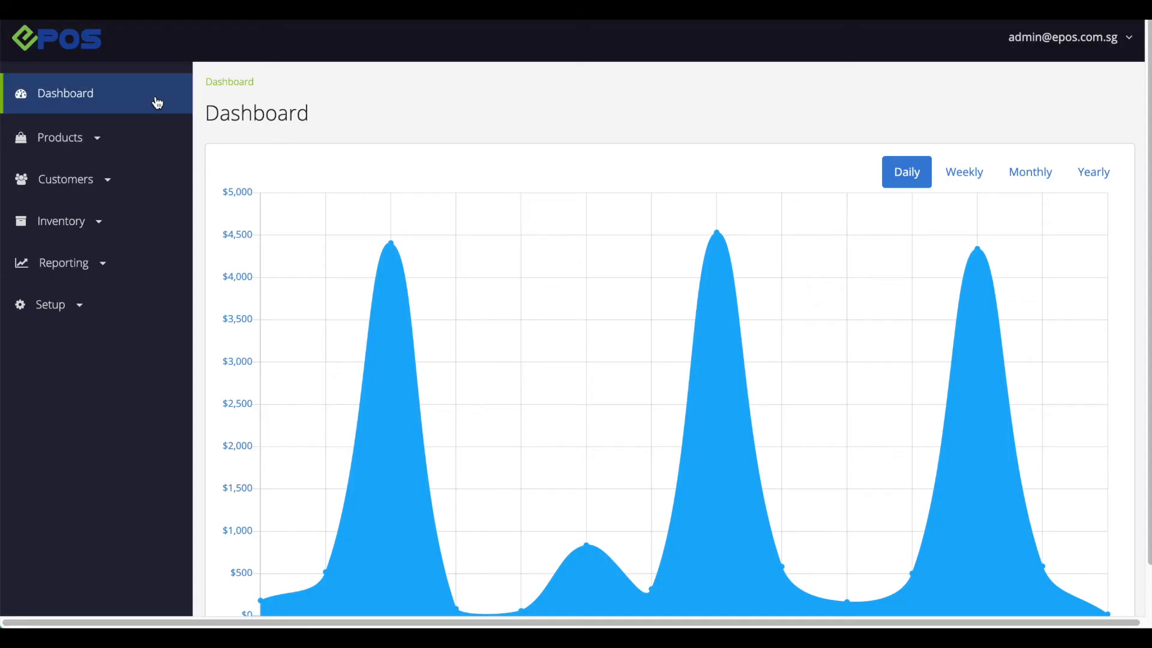
# Step: Bulk import product_template.csv into EPOS and complete the import
pyautogui.click(60, 137)
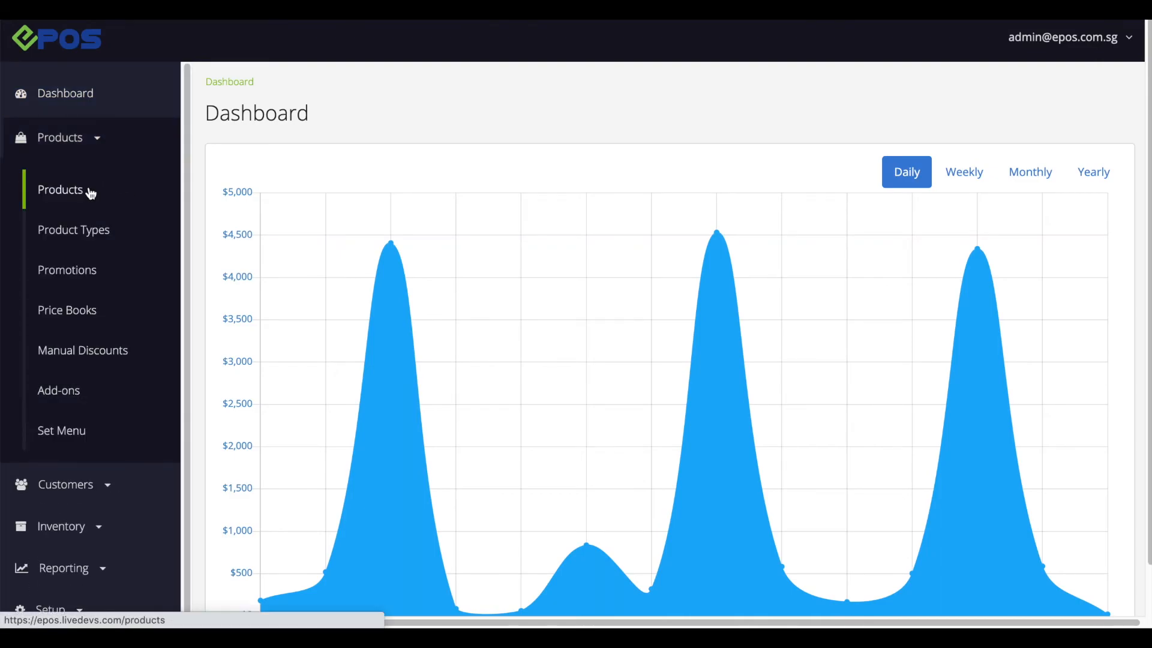
pyautogui.click(60, 189)
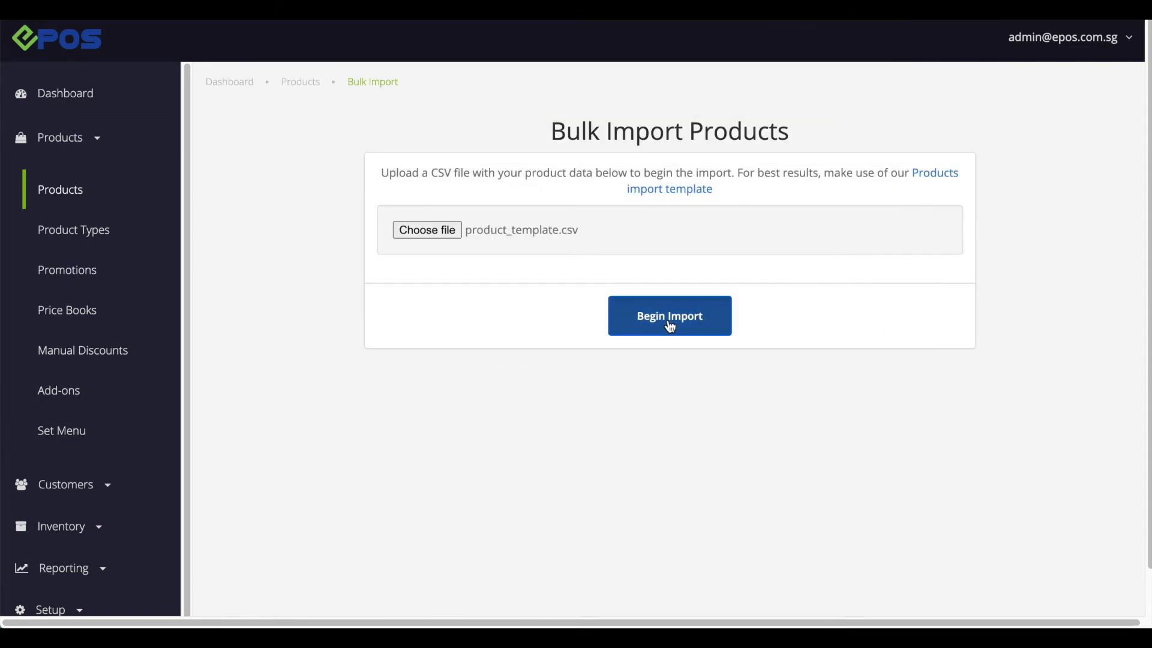
pyautogui.click(669, 315)
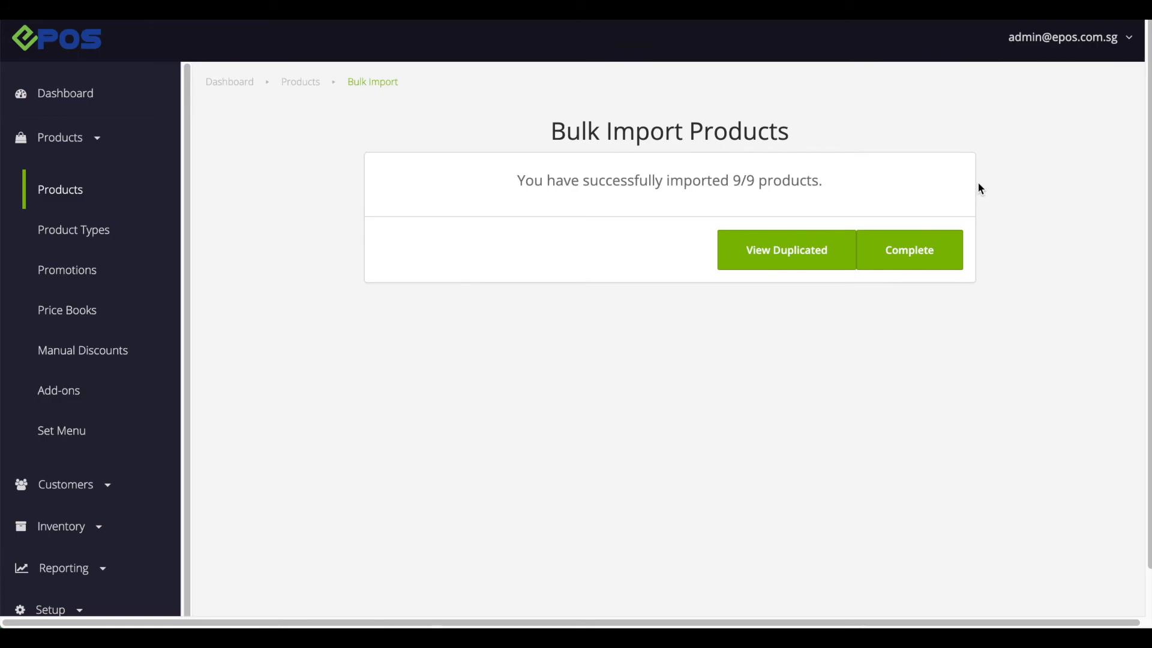
pyautogui.click(909, 250)
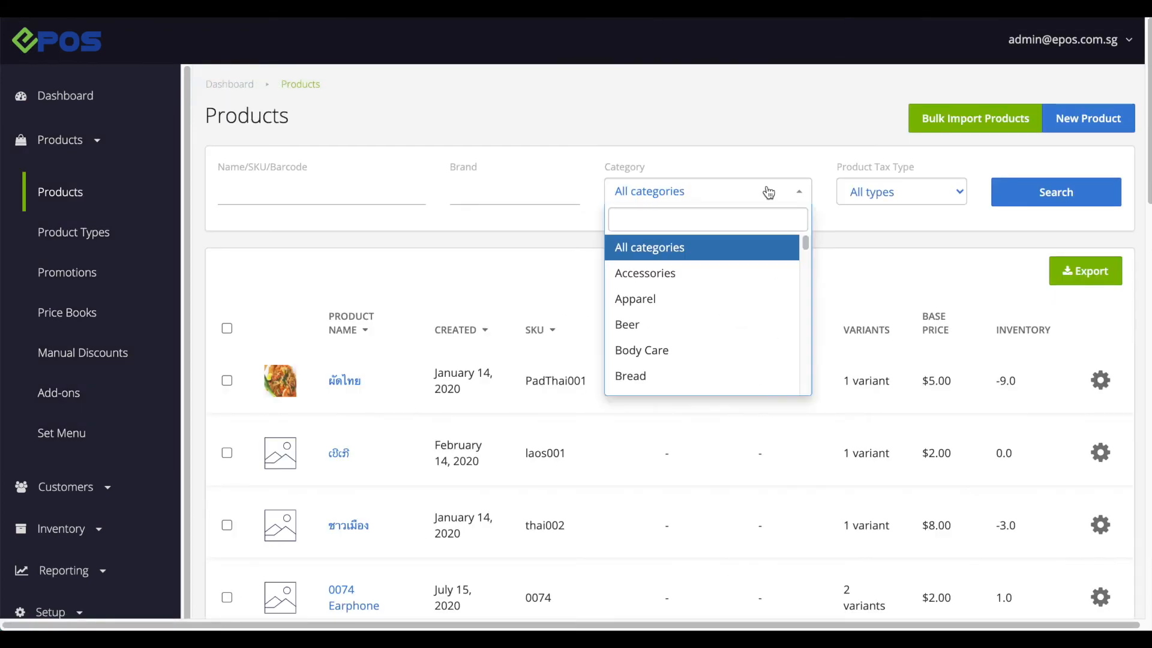
# Step: Filter products to Smart Phone, open iPhone X and view its variants
pyautogui.click(1056, 192)
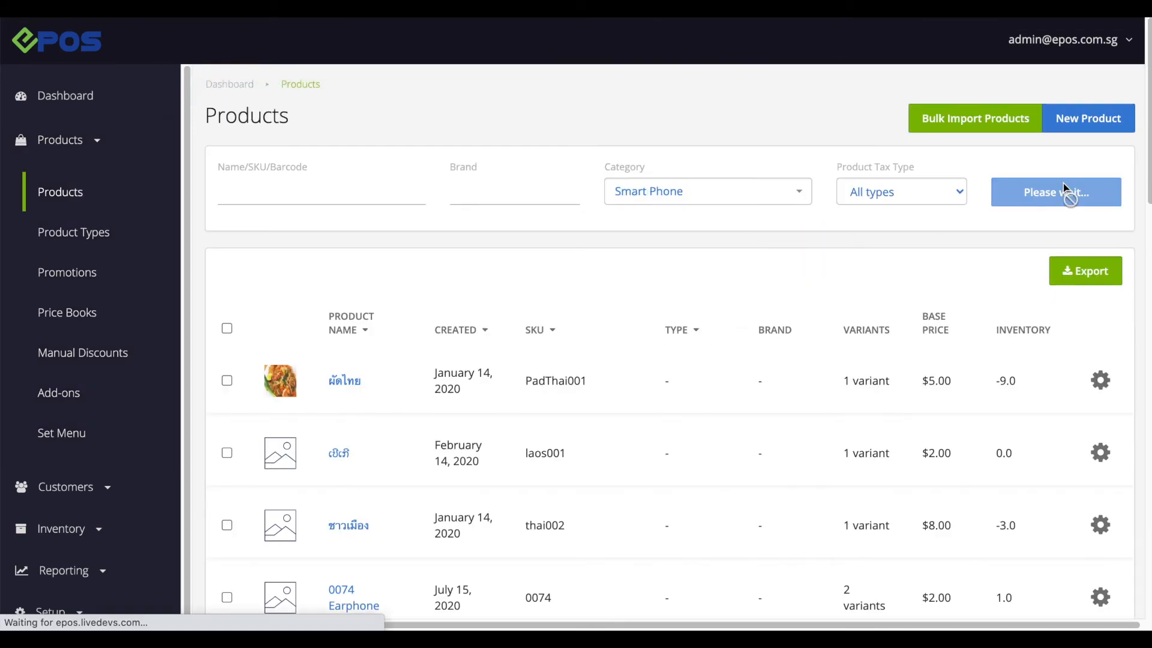
pyautogui.click(1056, 192)
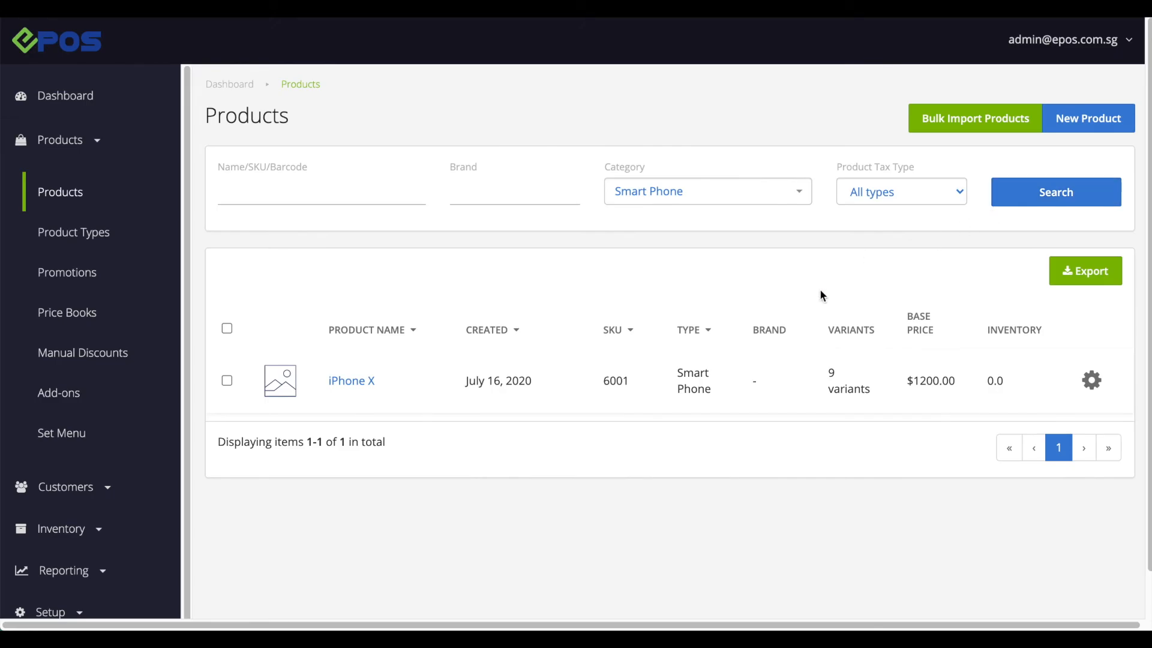
pyautogui.click(350, 380)
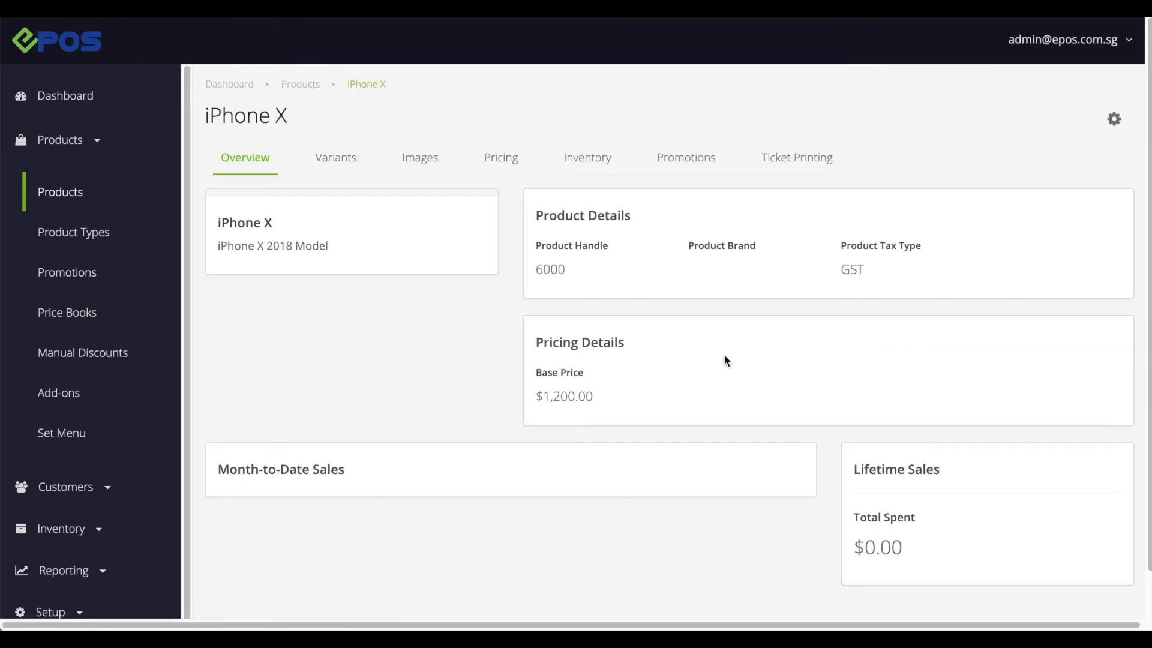
pyautogui.click(335, 158)
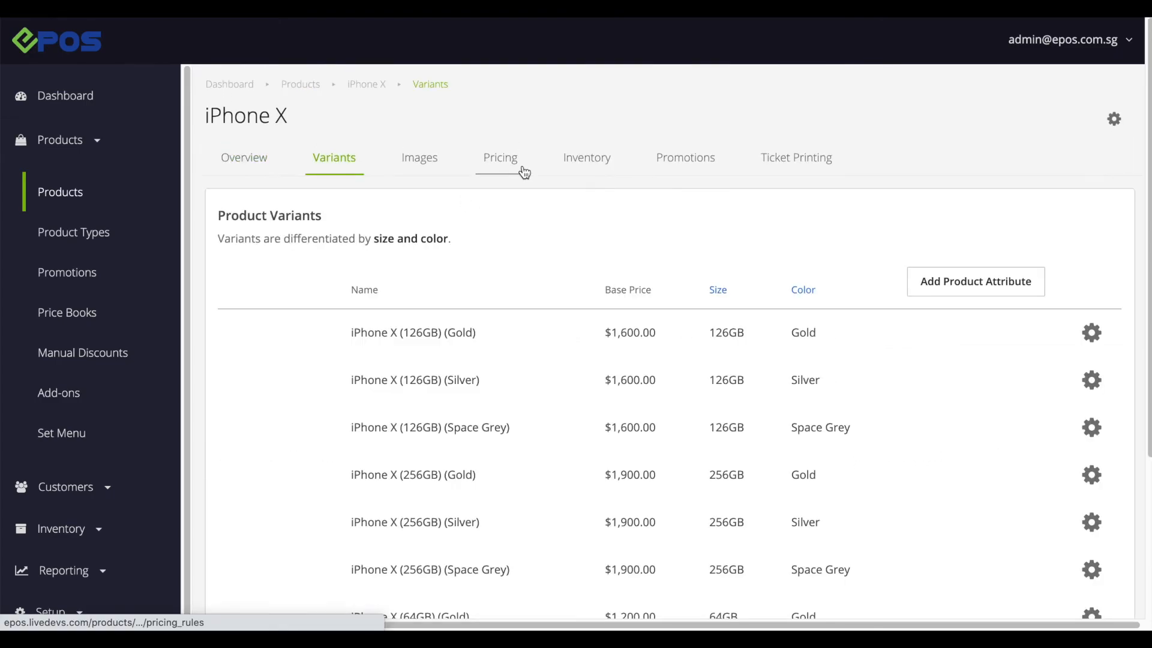
pyautogui.scroll(-3)
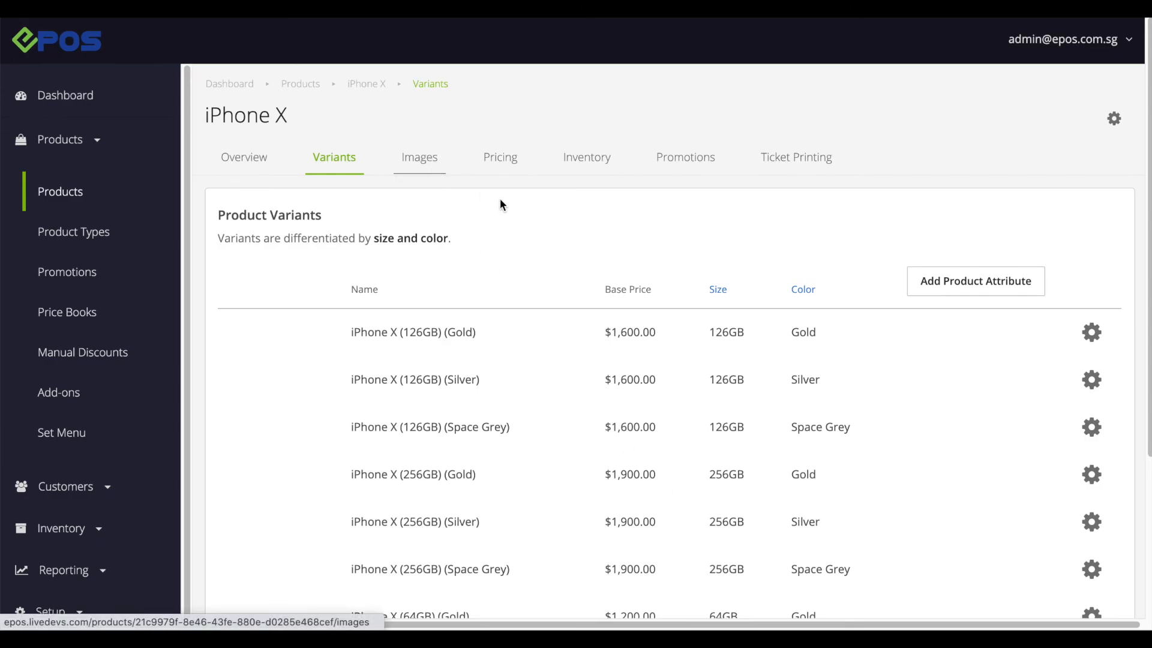
# Step: Check the iPhone X Images tab, then search the POS for 'iphone'
pyautogui.click(420, 157)
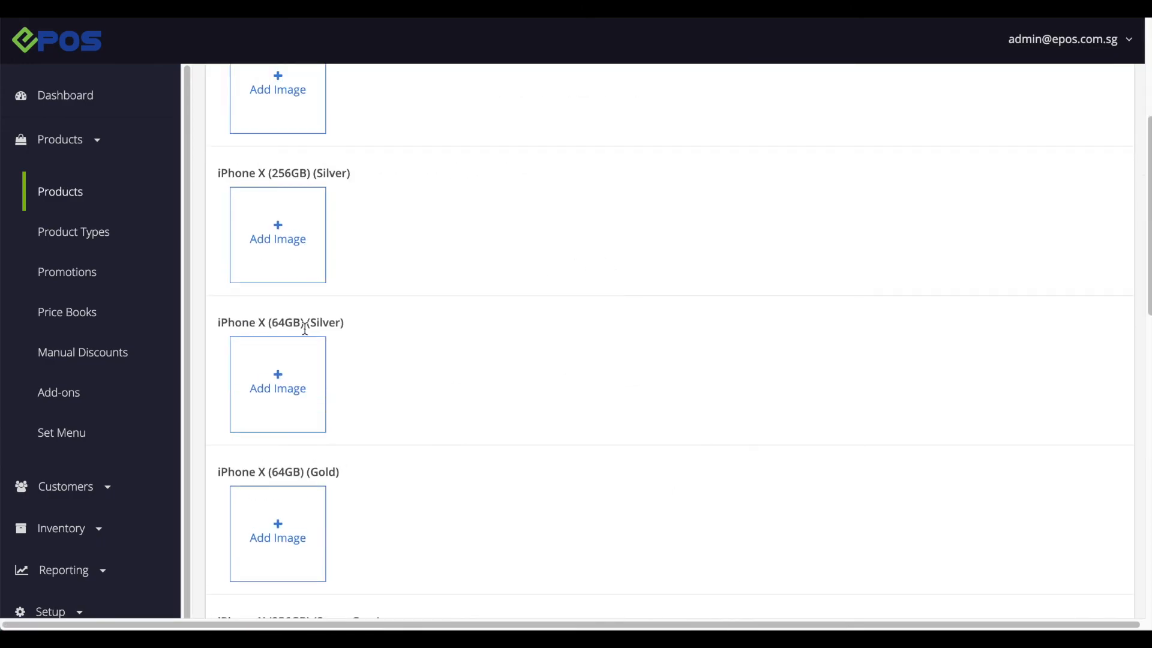
pyautogui.scroll(3)
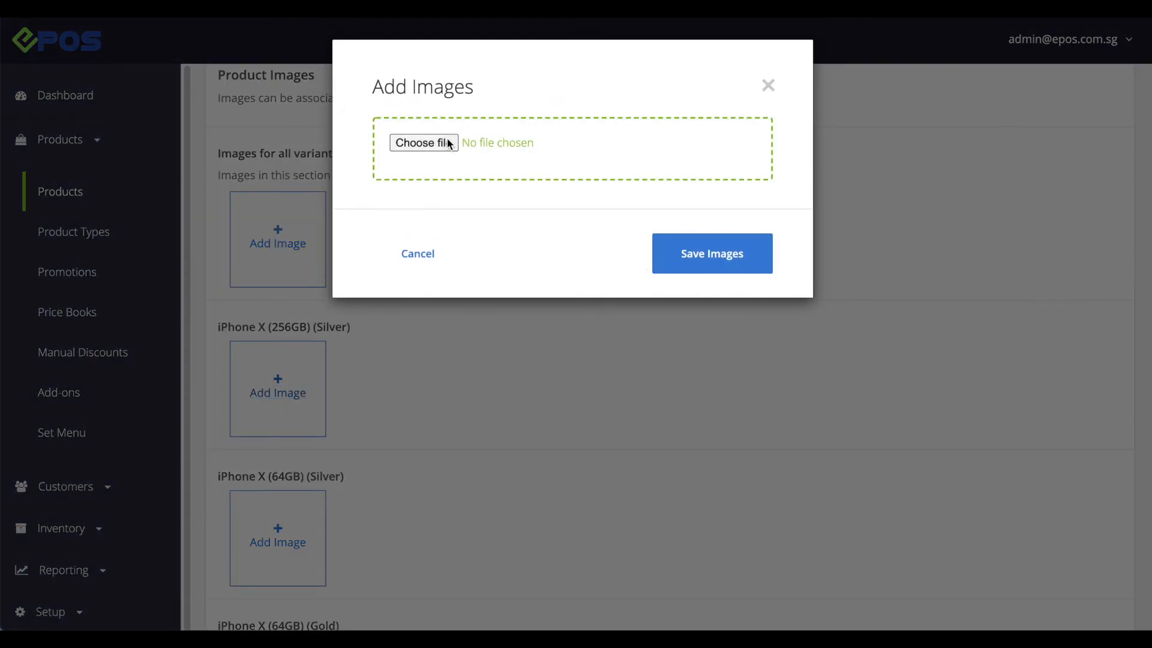
pyautogui.click(423, 142)
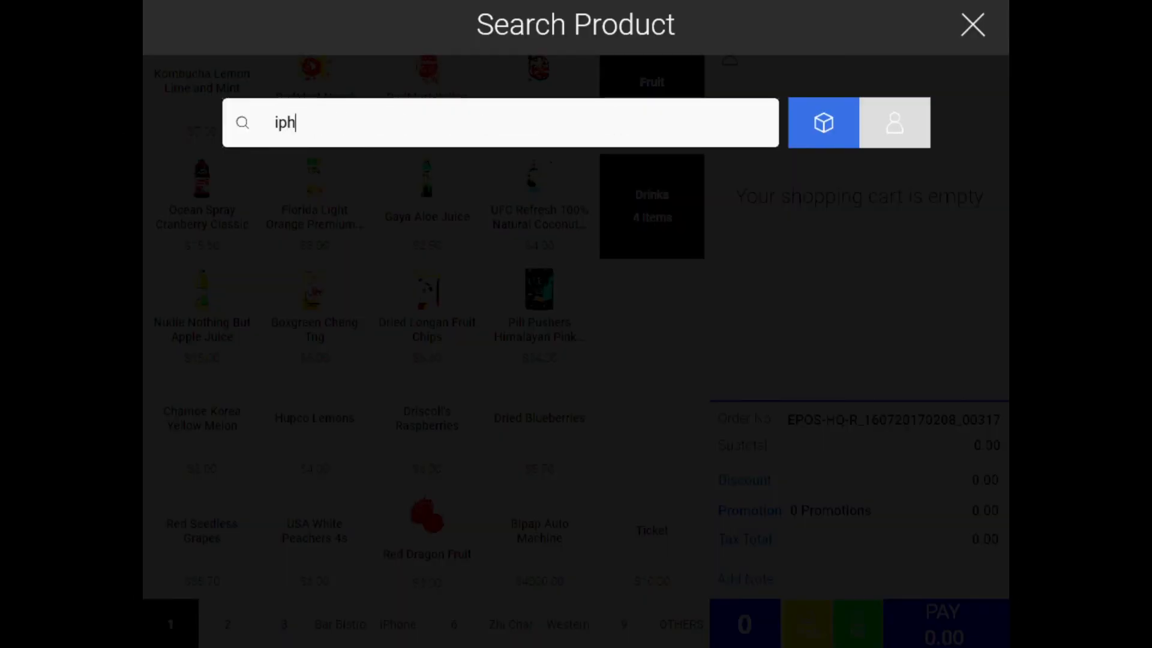
pyautogui.write('one')
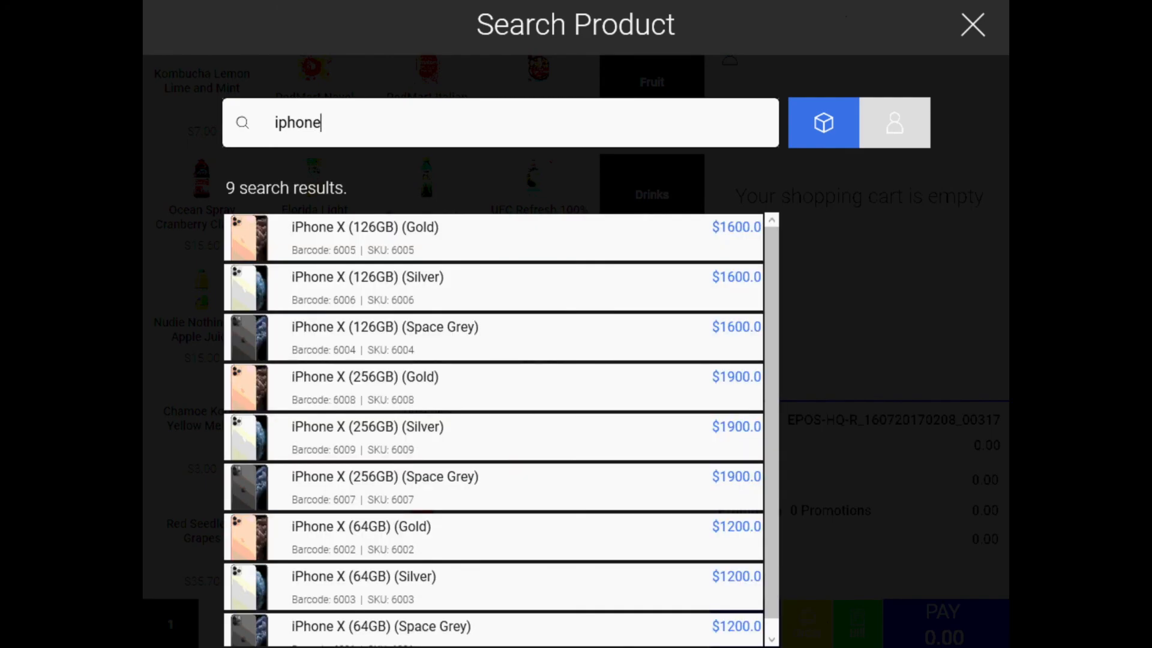